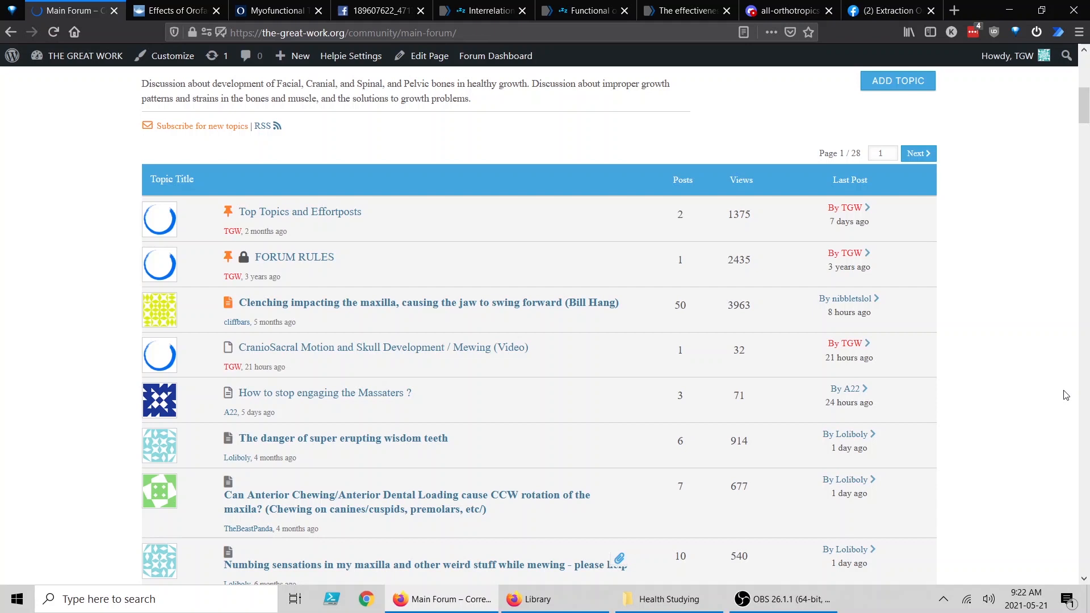
mouse_move(1070, 391)
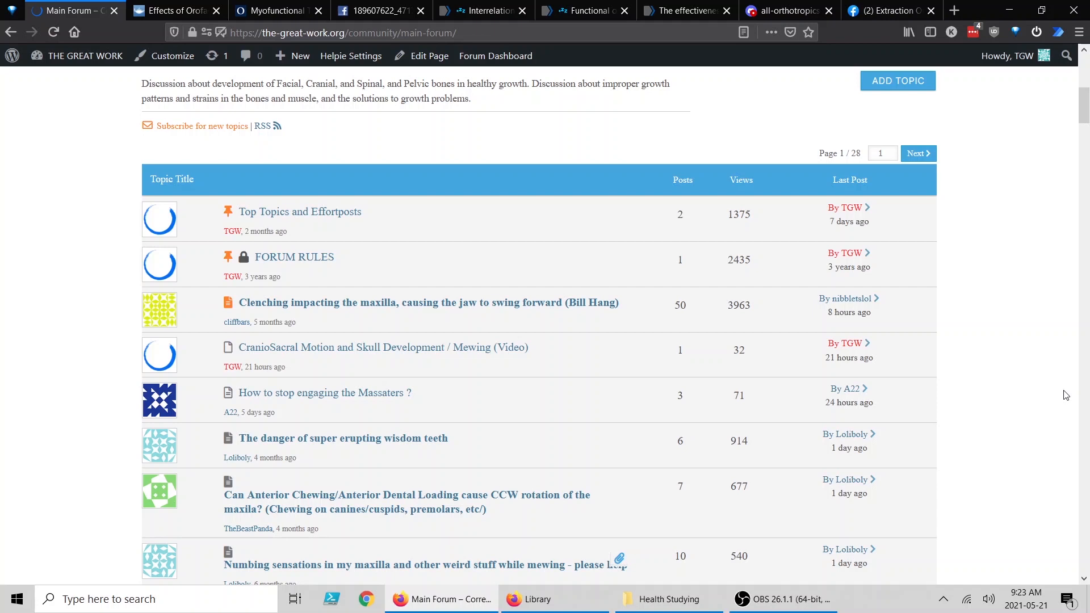
mouse_move(899, 107)
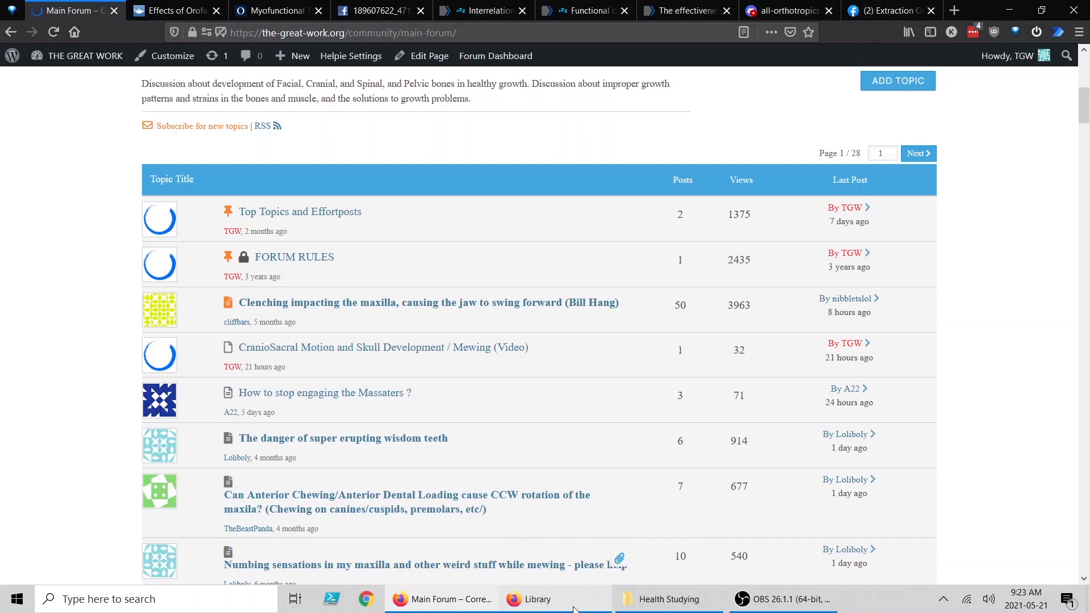
Scroll through the Studies bookmarks in the Library, then switch to the Health Studying folder.
left_click(554, 599)
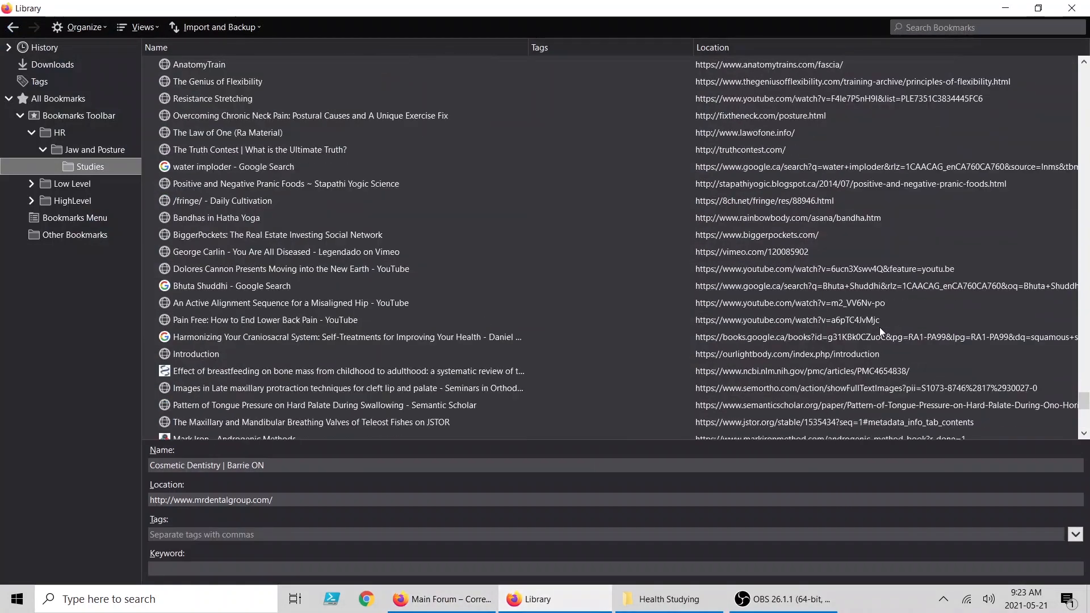
scroll("up", 3)
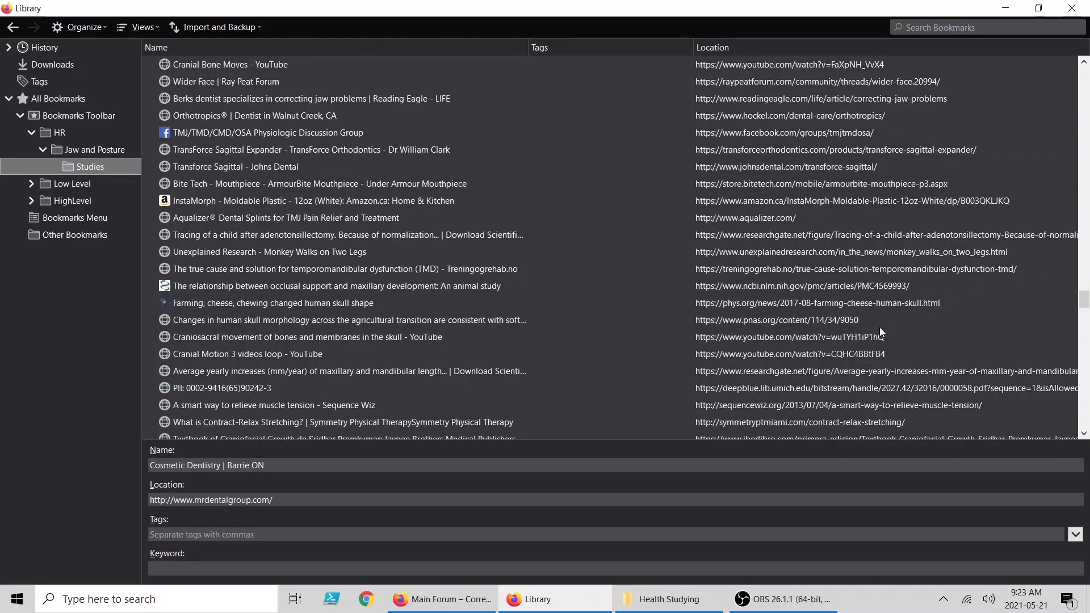
scroll("down", 3)
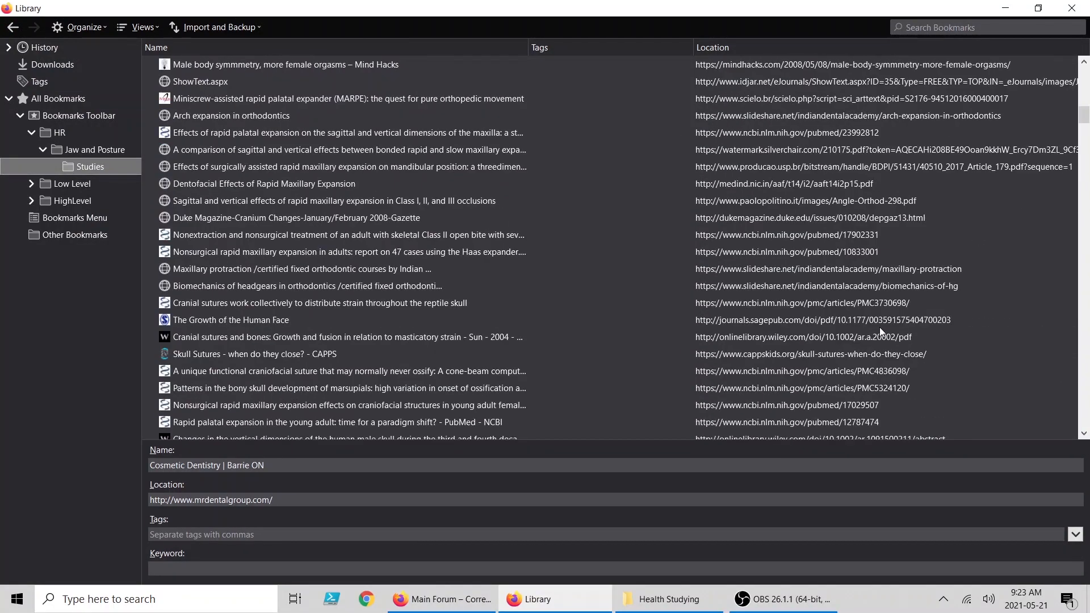
scroll("down", 3)
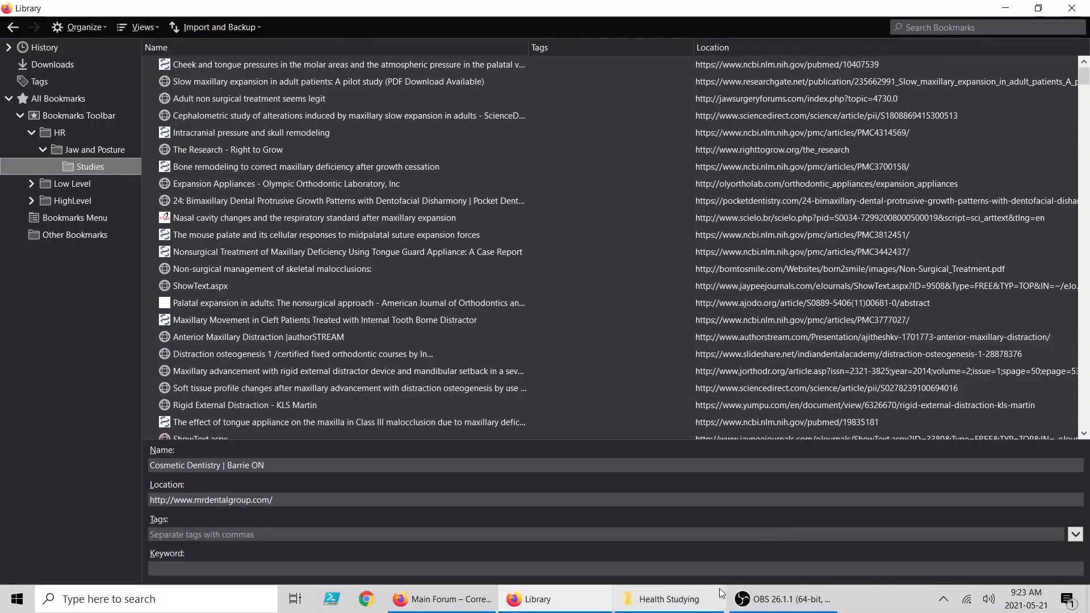
left_click(667, 598)
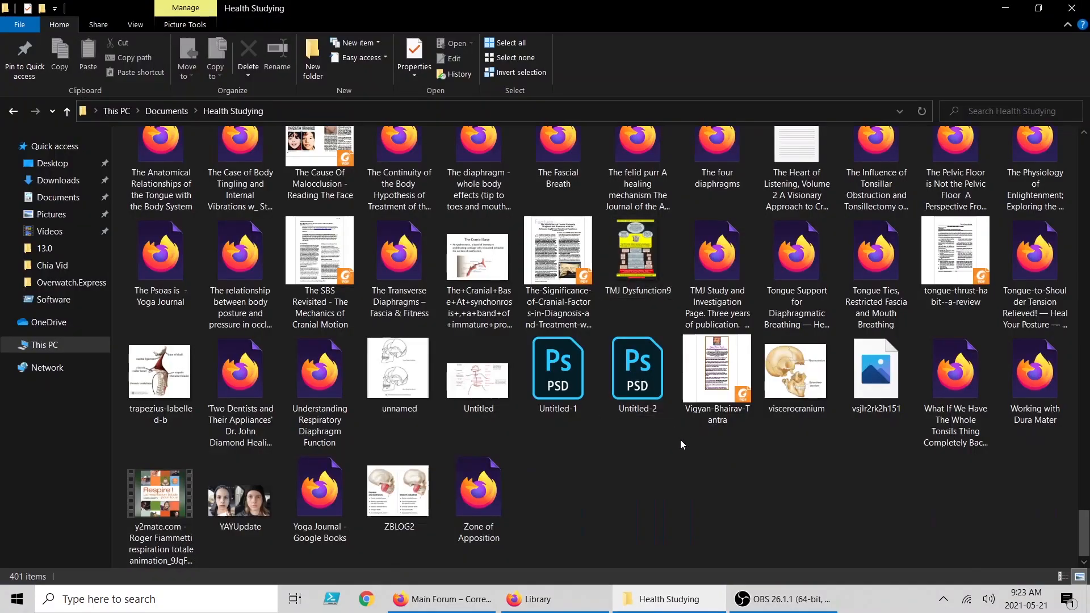
Scroll the Health Studying folder back to its top and return to the bookmarks Library.
scroll("up", 3)
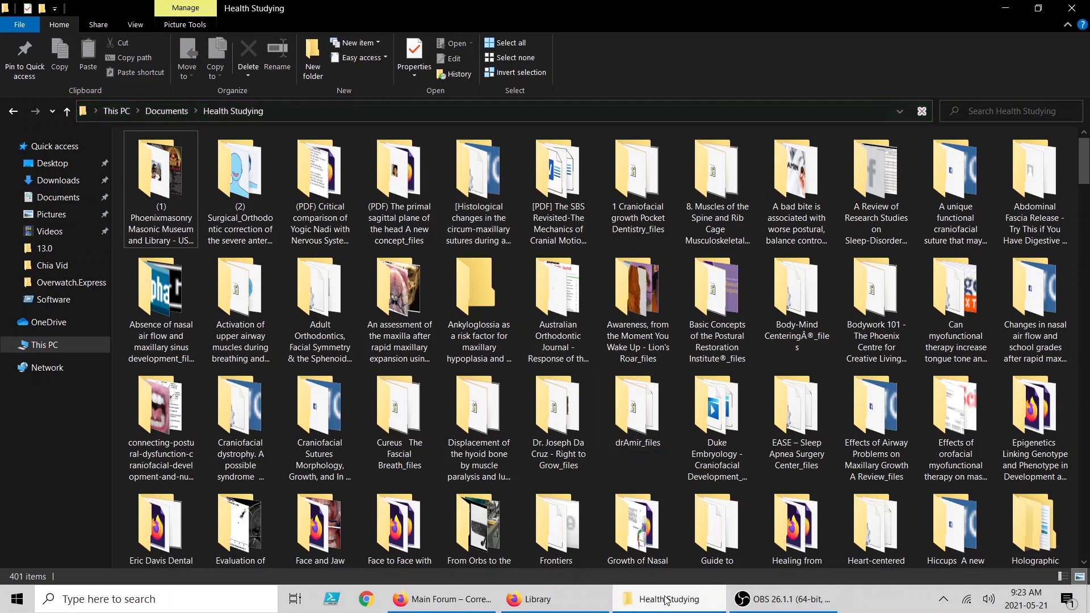
left_click(554, 598)
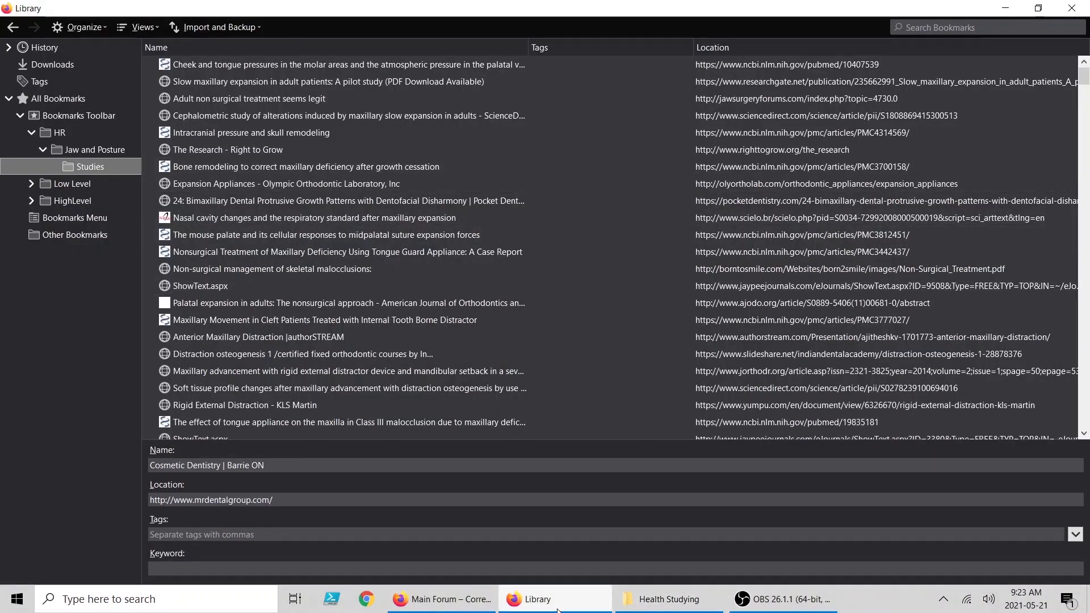
Read the CRANIO abstract on orofacial myofunctional therapy for TMD on Taylor & Francis Online.
left_click(440, 599)
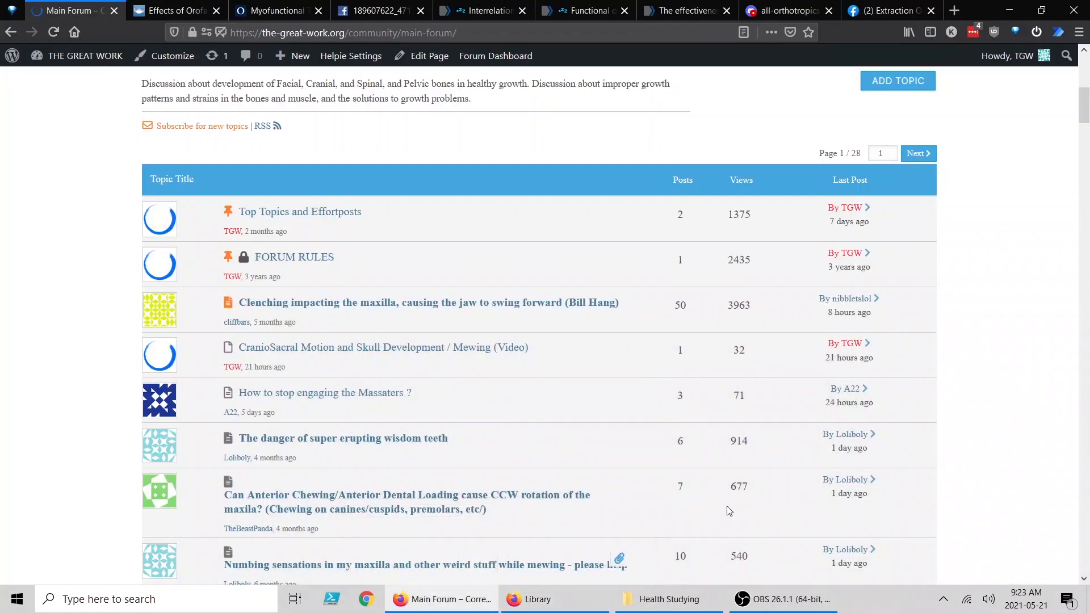
left_click(784, 598)
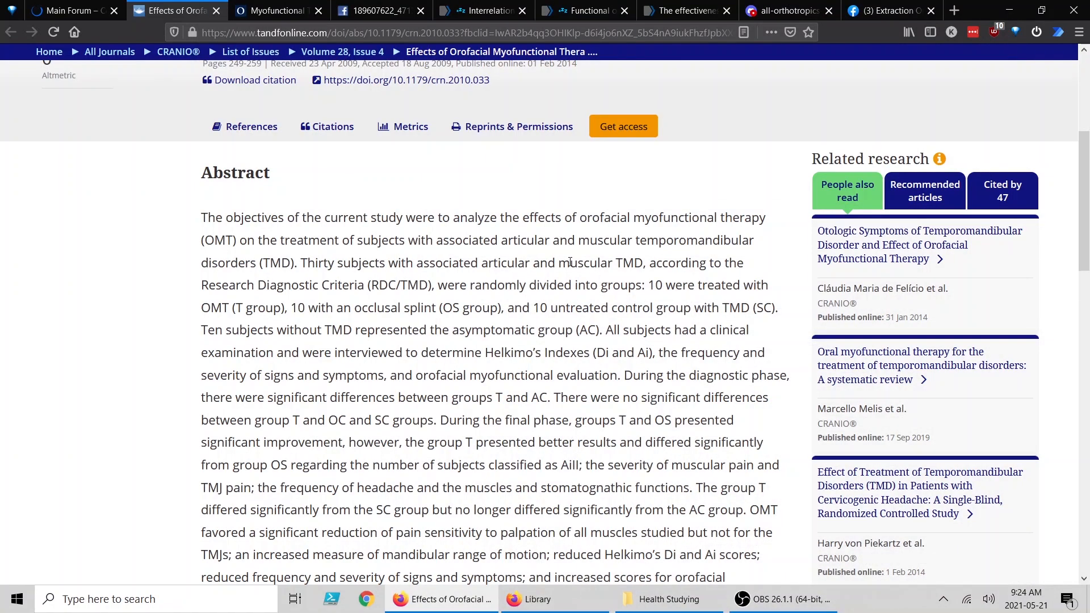
scroll("up", 3)
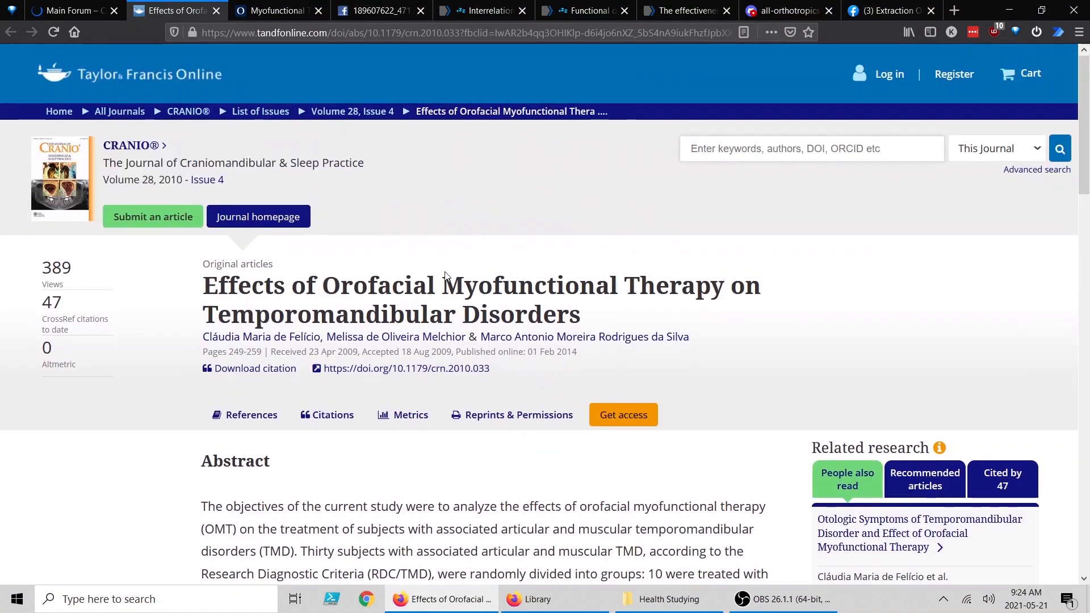
scroll("down", 3)
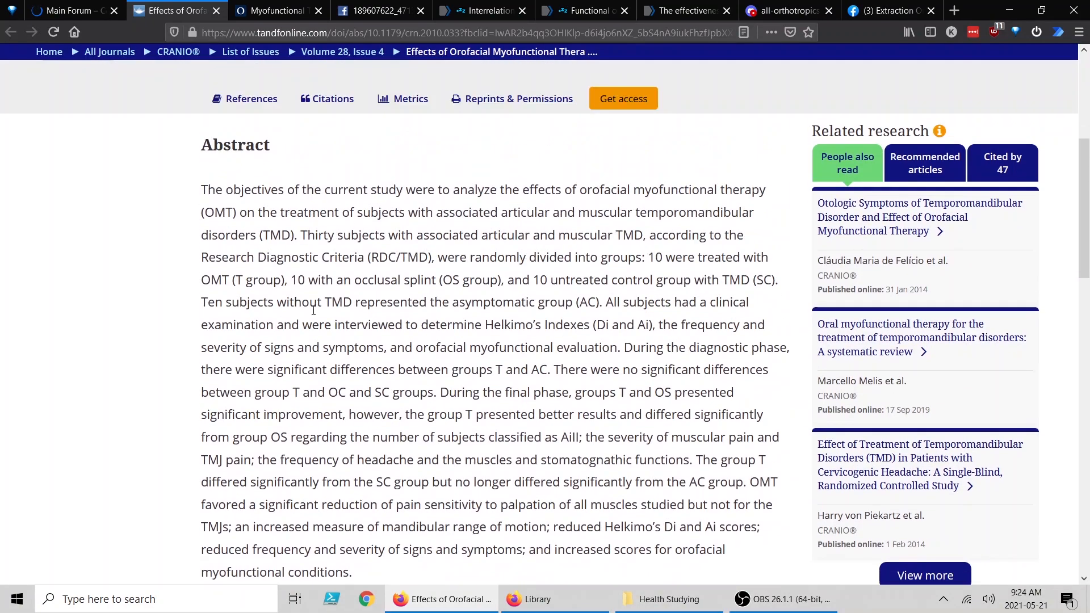
mouse_move(354, 314)
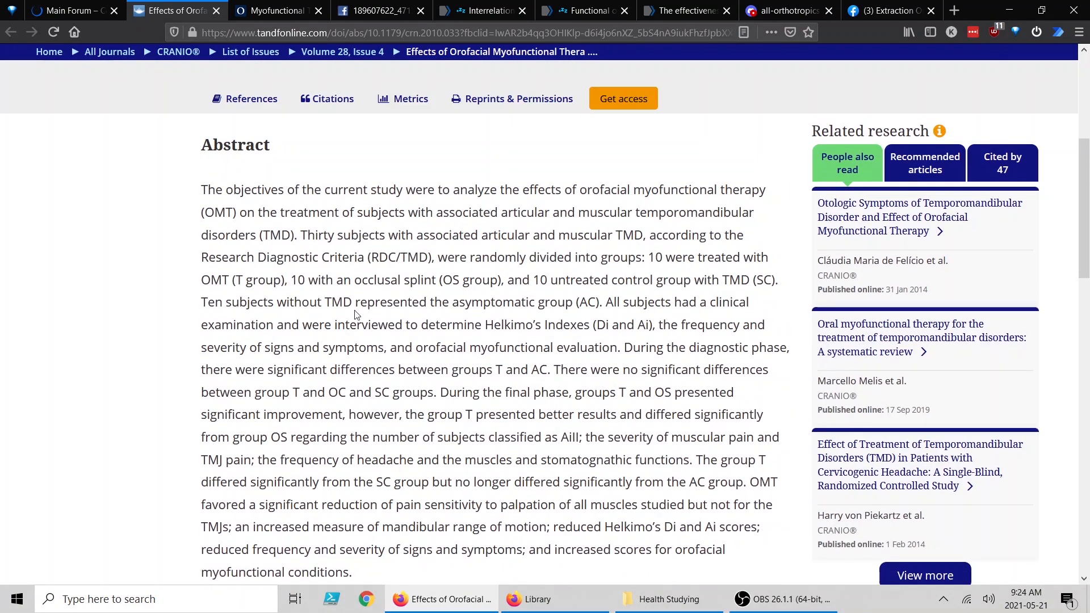
double_click(463, 279)
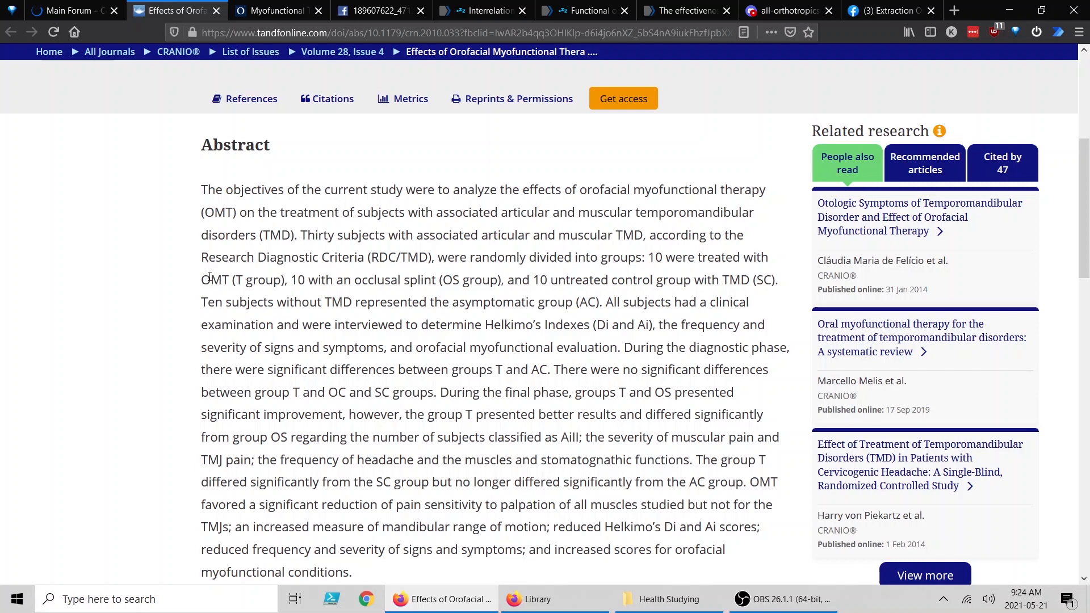
mouse_move(374, 280)
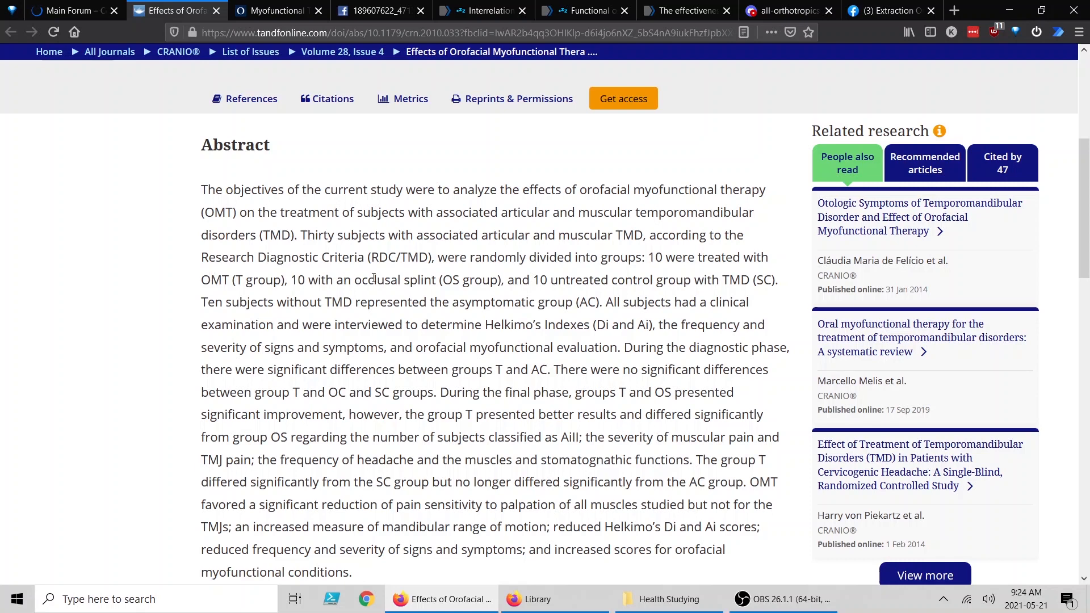
scroll("down", 3)
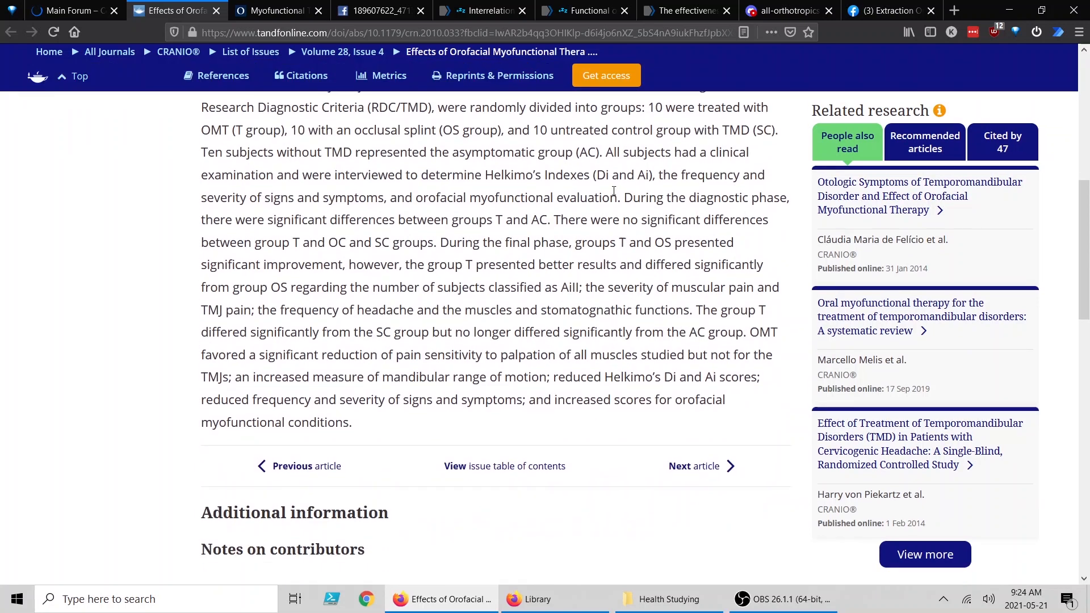
mouse_move(479, 259)
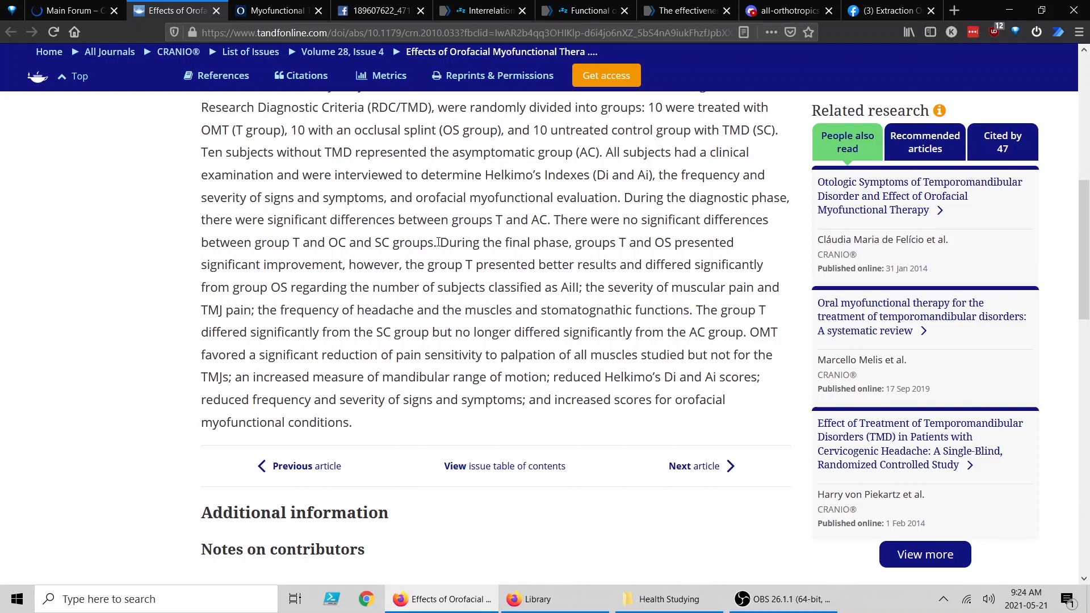
mouse_move(621, 242)
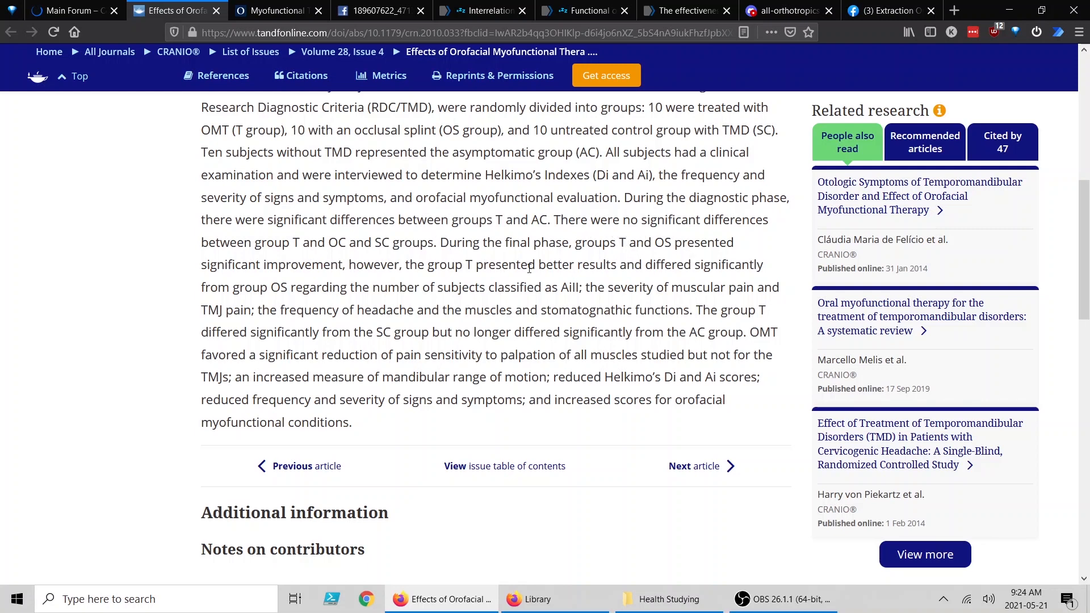
mouse_move(394, 278)
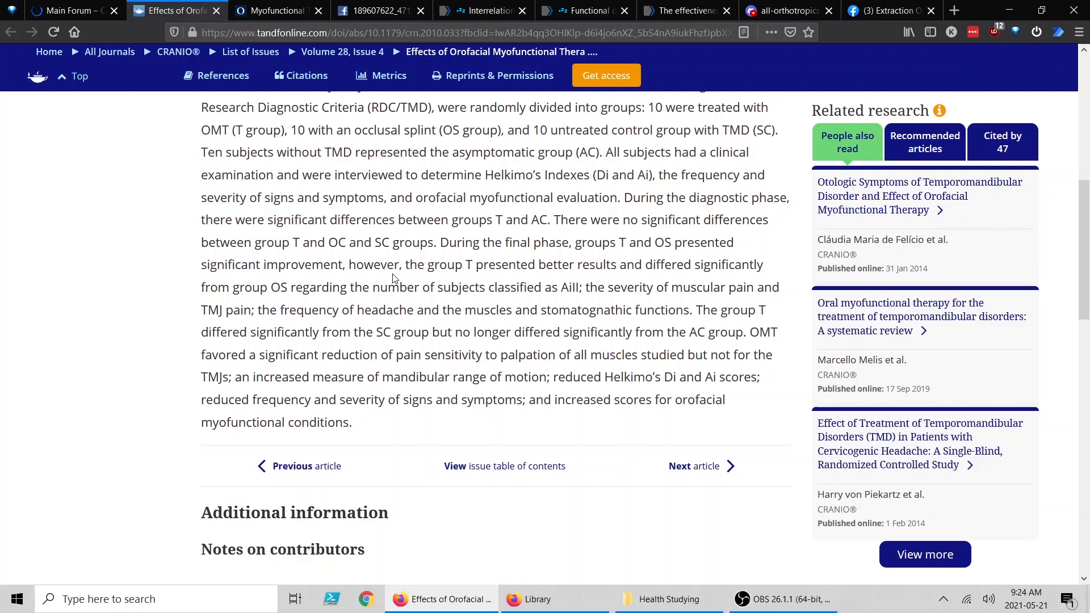
mouse_move(822, 333)
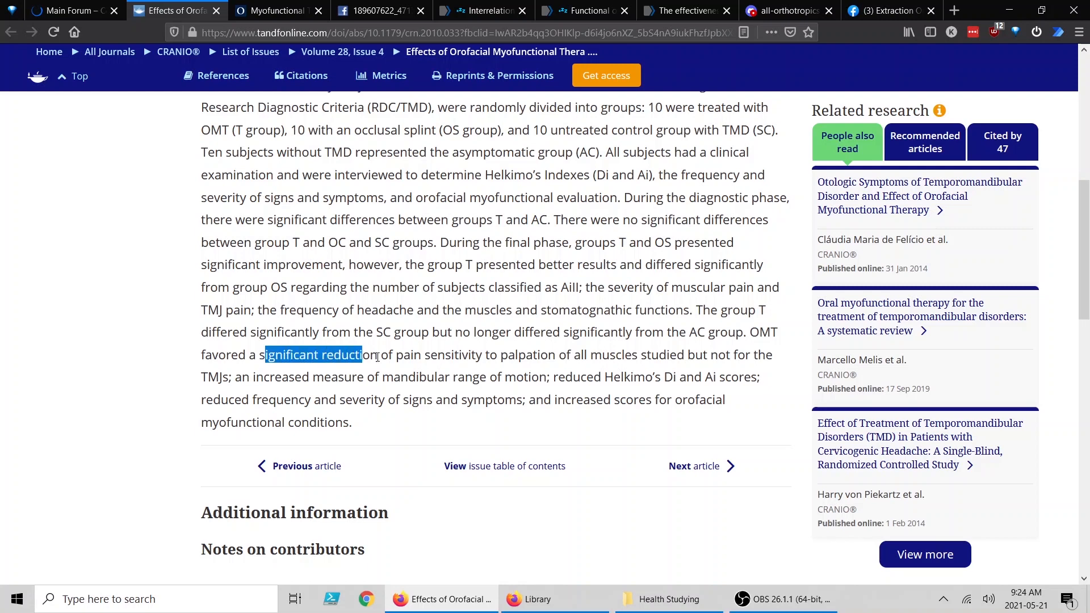
left_click(468, 340)
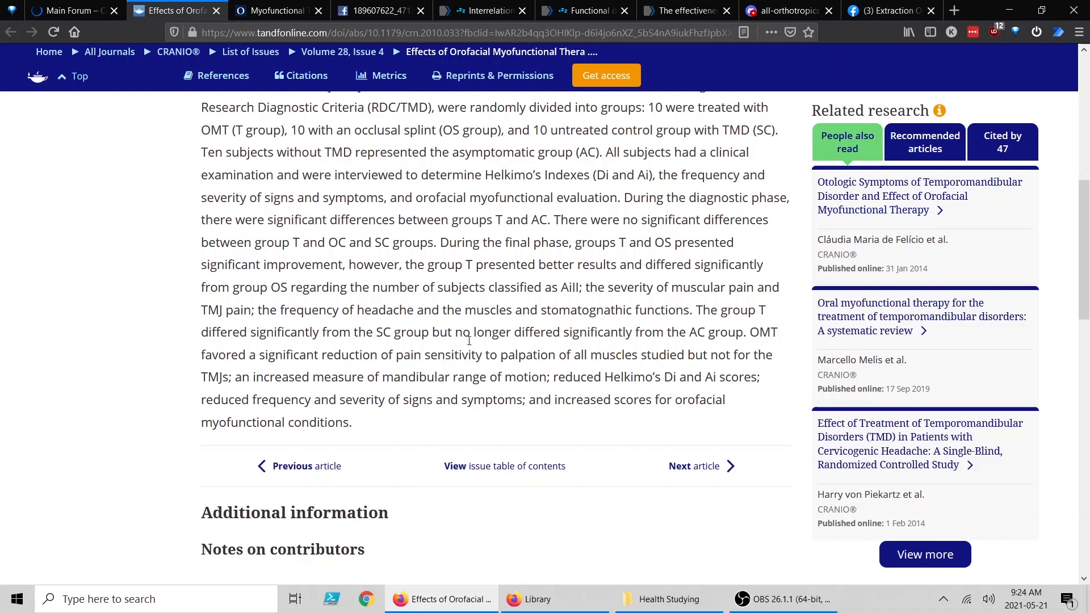
mouse_move(501, 276)
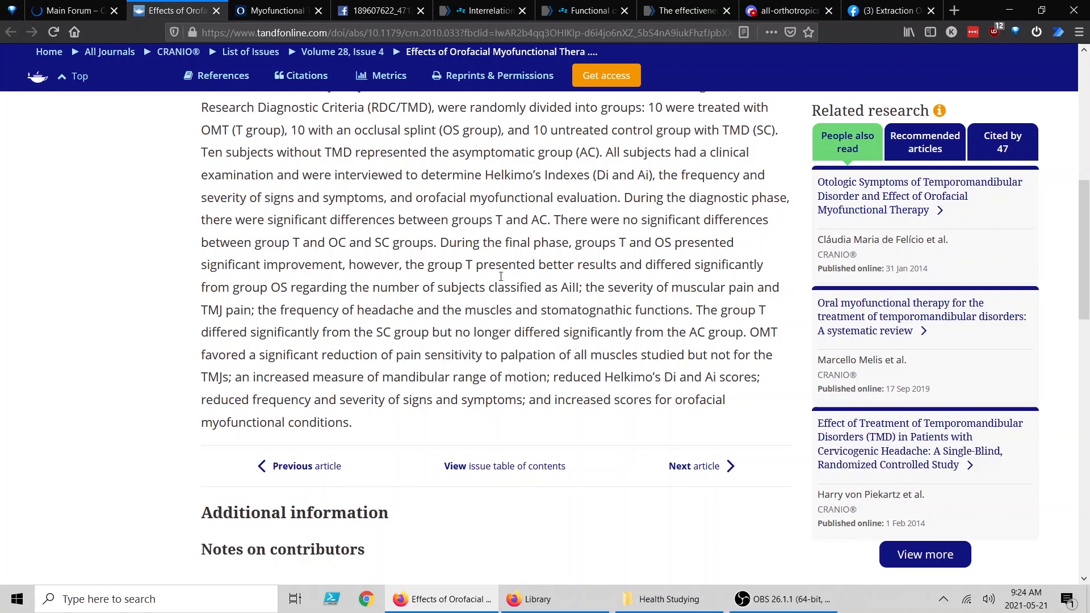
mouse_move(416, 261)
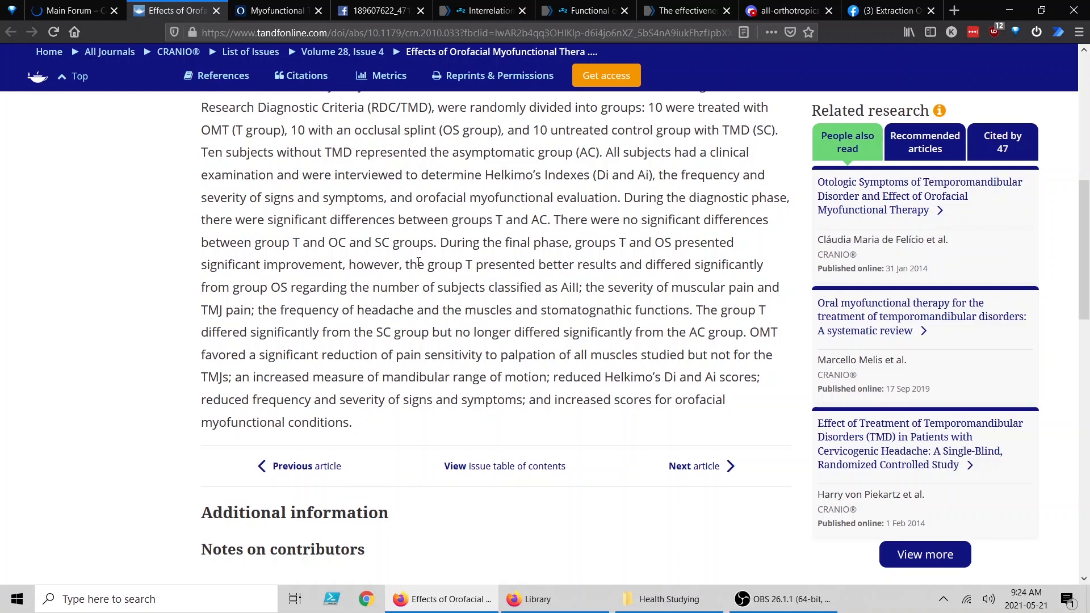
scroll("up", 3)
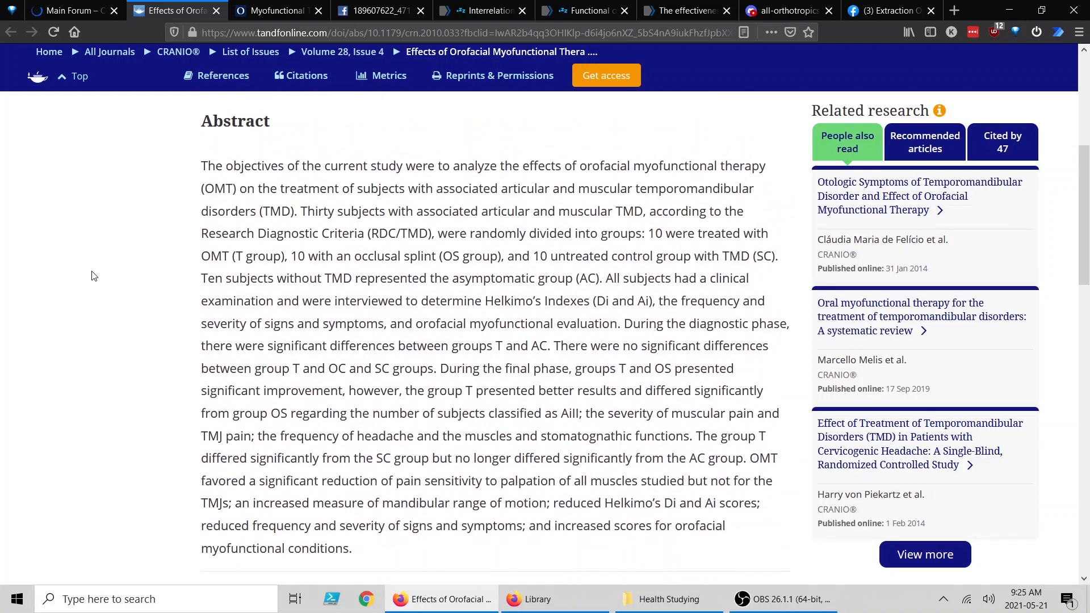
Read the Oxford Academic SLEEP meta-analysis to its Conclusion, then view the conclusion image.
left_click(277, 10)
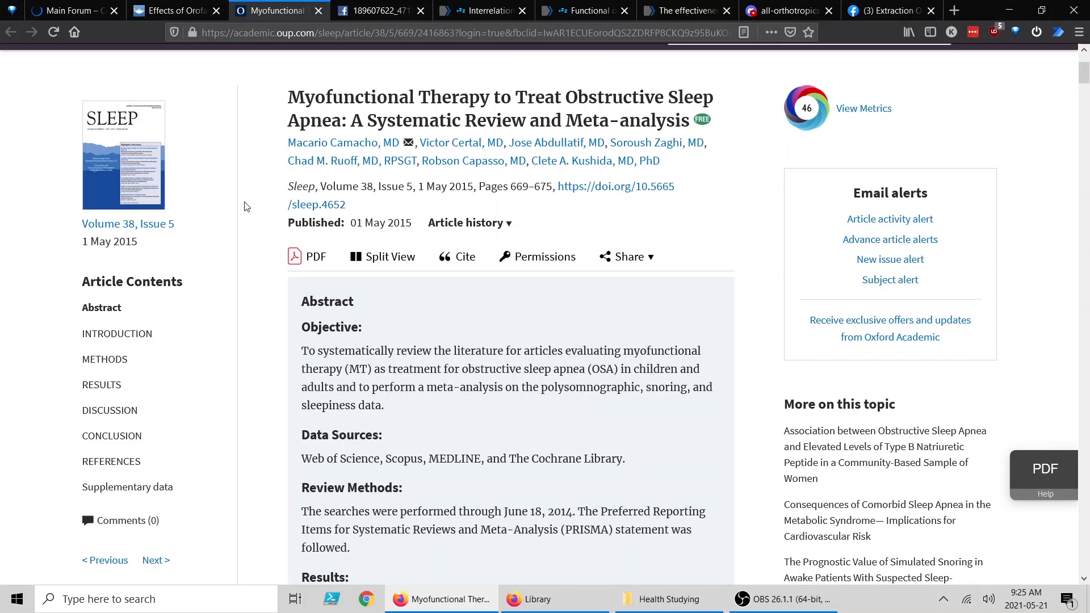
scroll("down", 3)
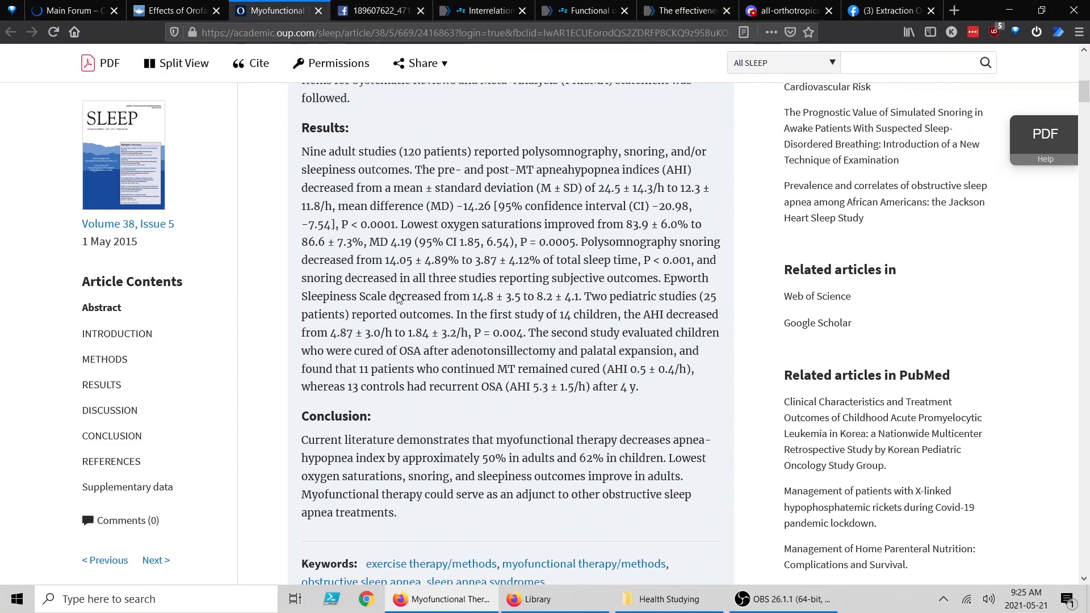
left_click(376, 10)
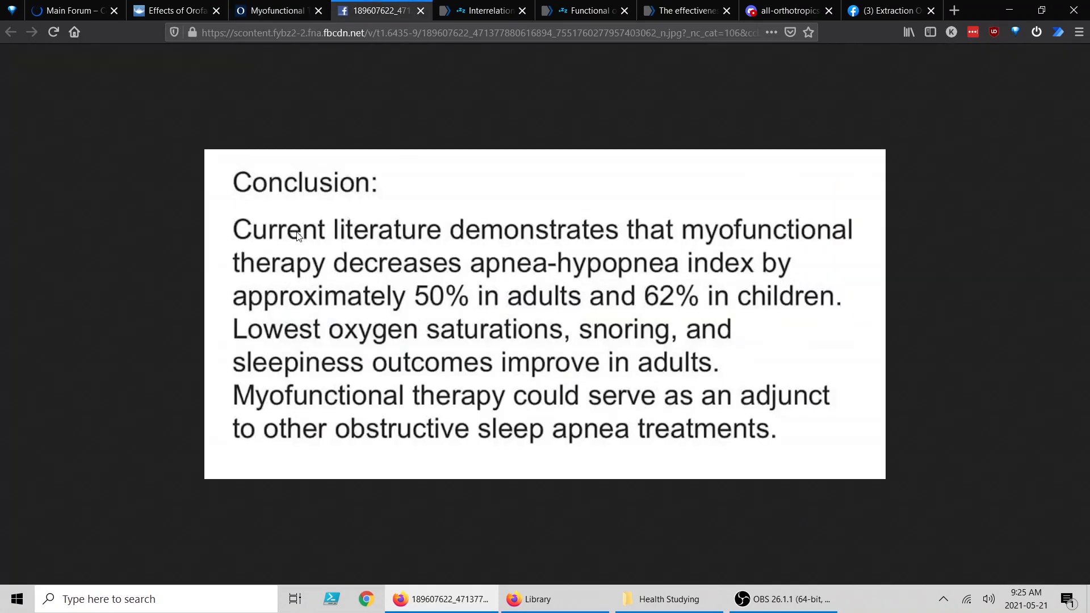
mouse_move(98, 265)
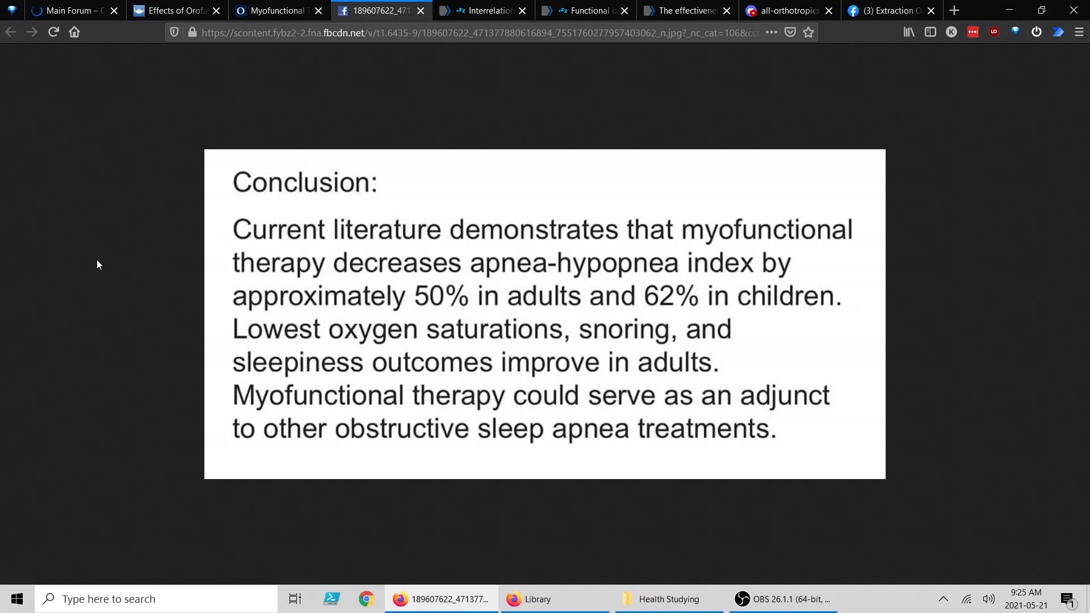
mouse_move(106, 258)
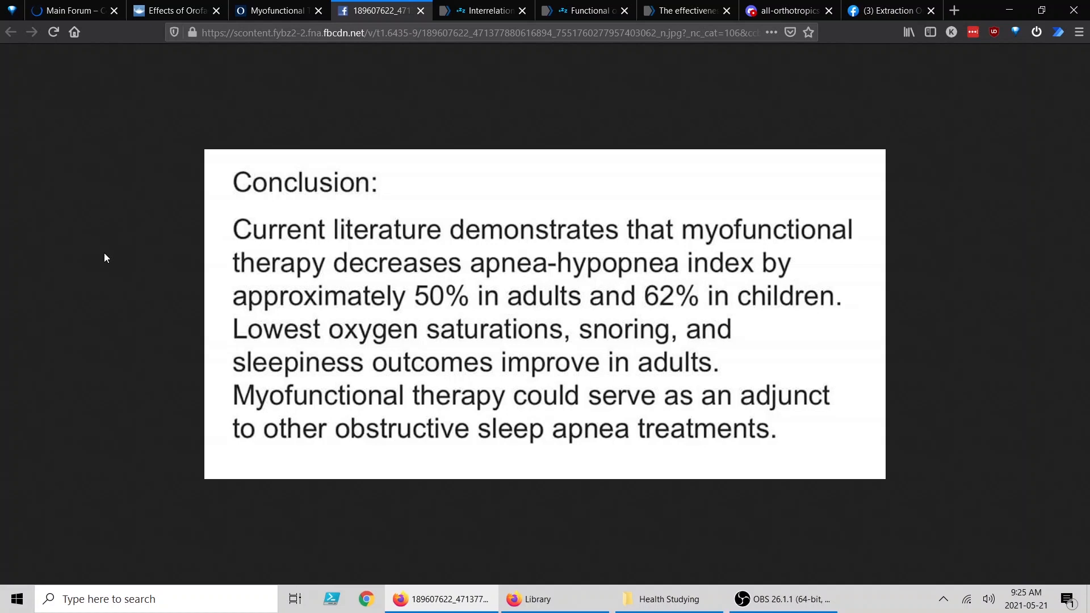
Read the PubMed 2007 J Orofac Orthop abstract linking malocclusions and orofacial dysfunctions through its conclusions.
left_click(482, 10)
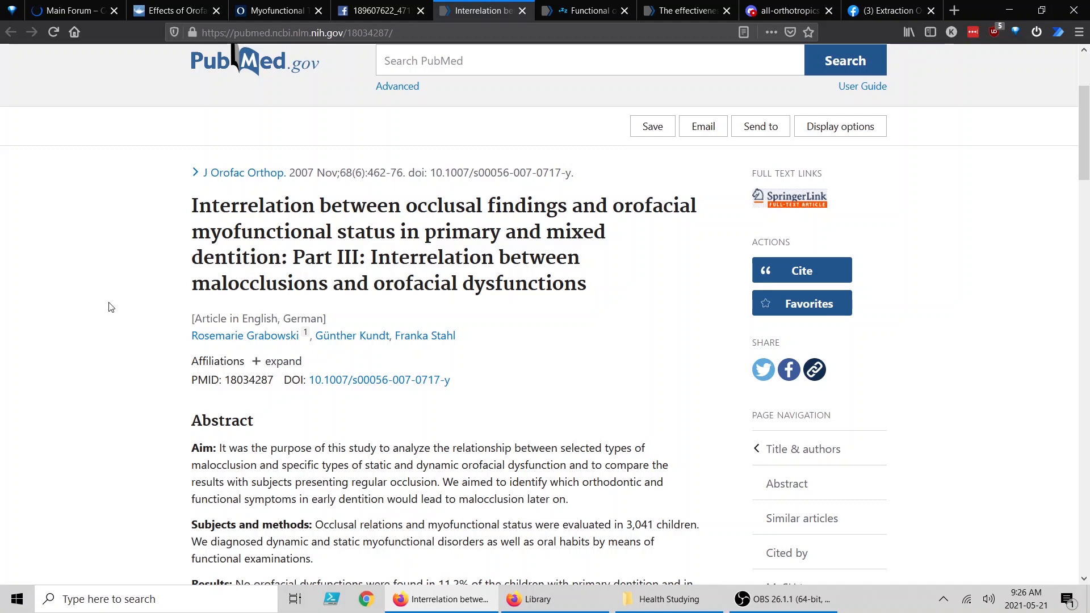
scroll("down", 3)
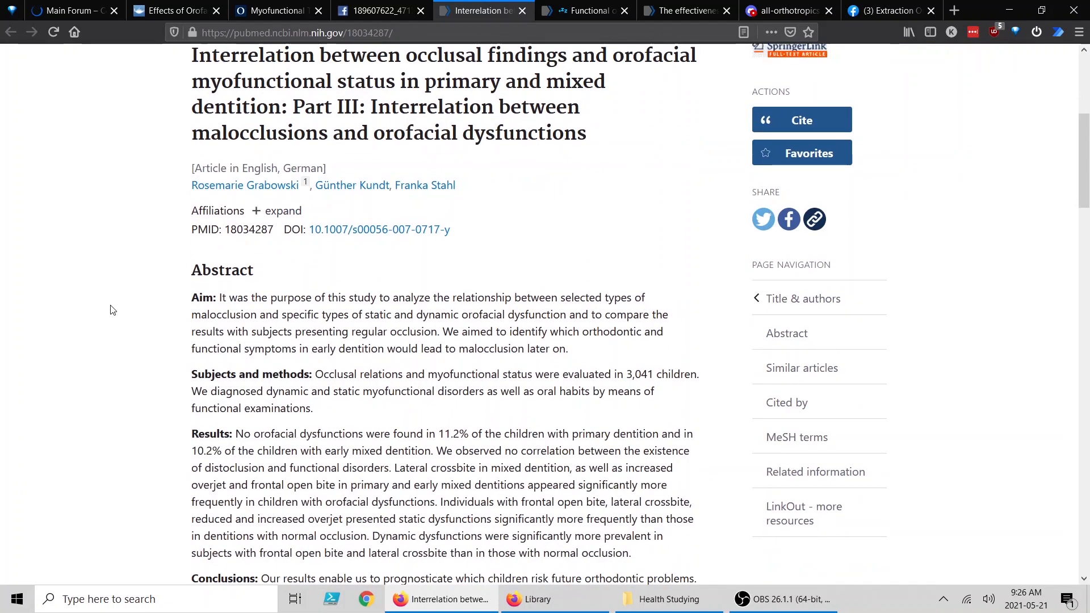
scroll("down", 3)
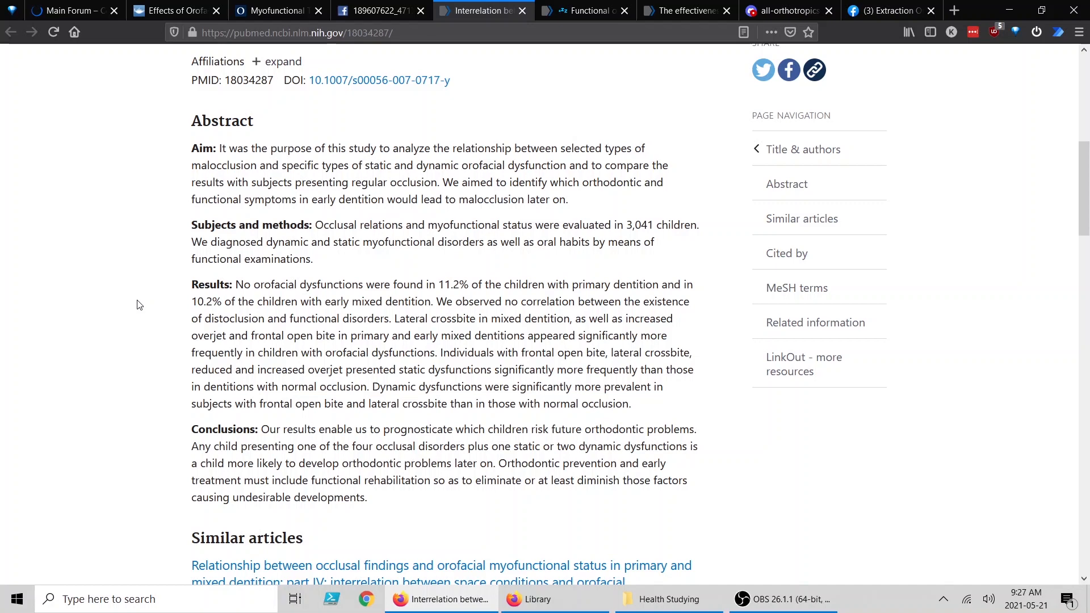
Bring up J Ray's PubMed abstract on myofunctional therapy outcomes in children with cerebral palsy.
left_click(584, 10)
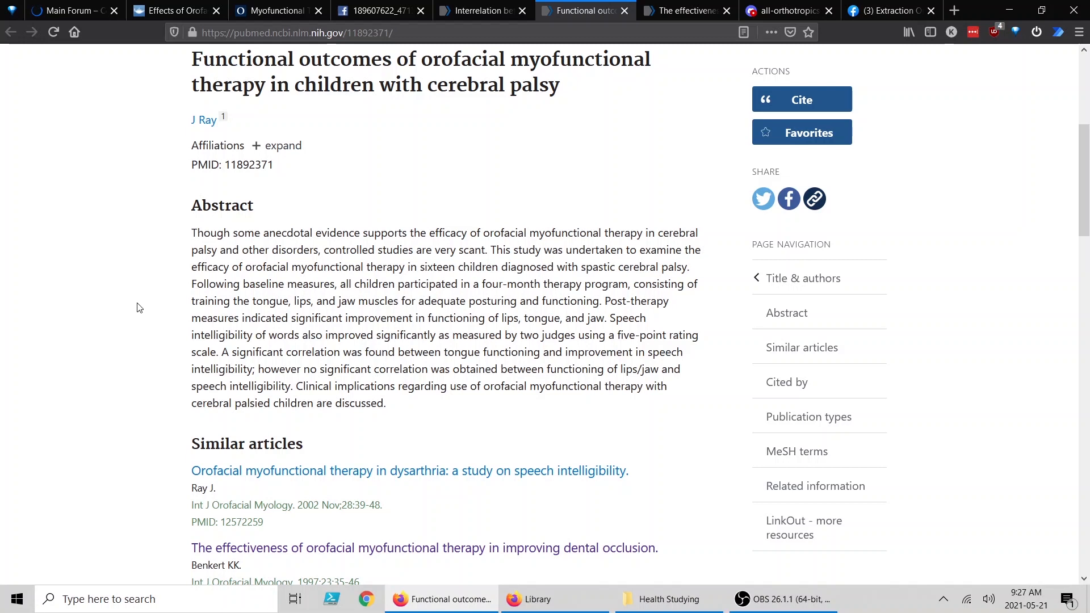
mouse_move(576, 371)
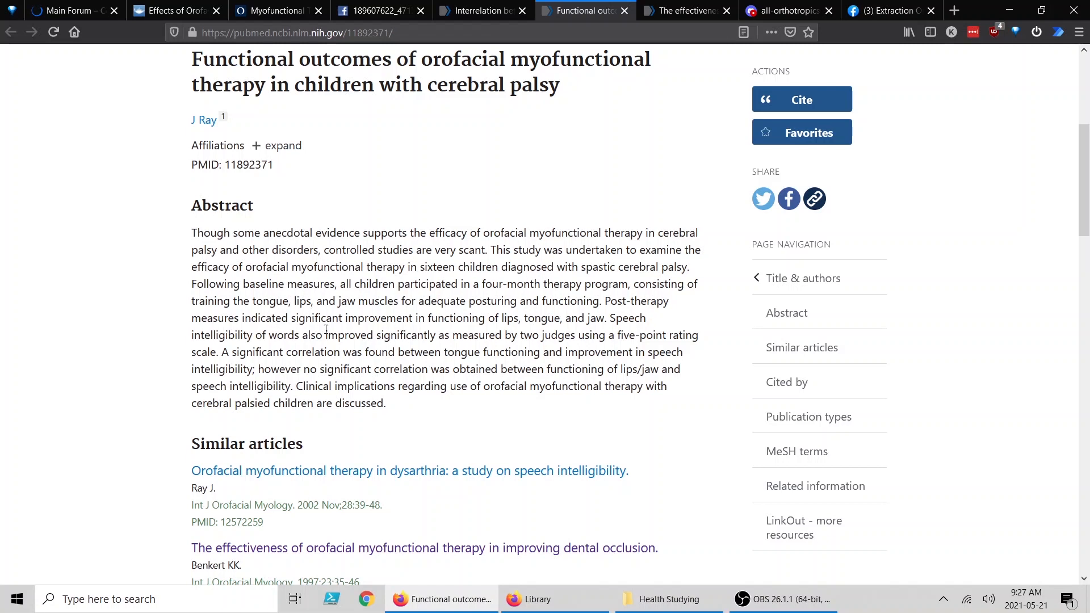
mouse_move(500, 347)
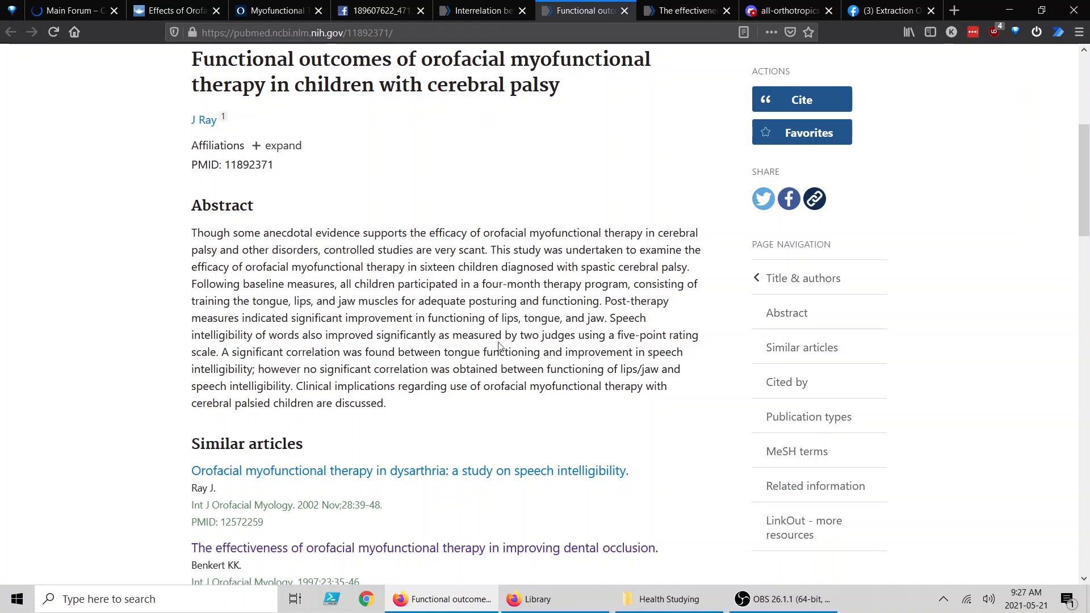
mouse_move(674, 327)
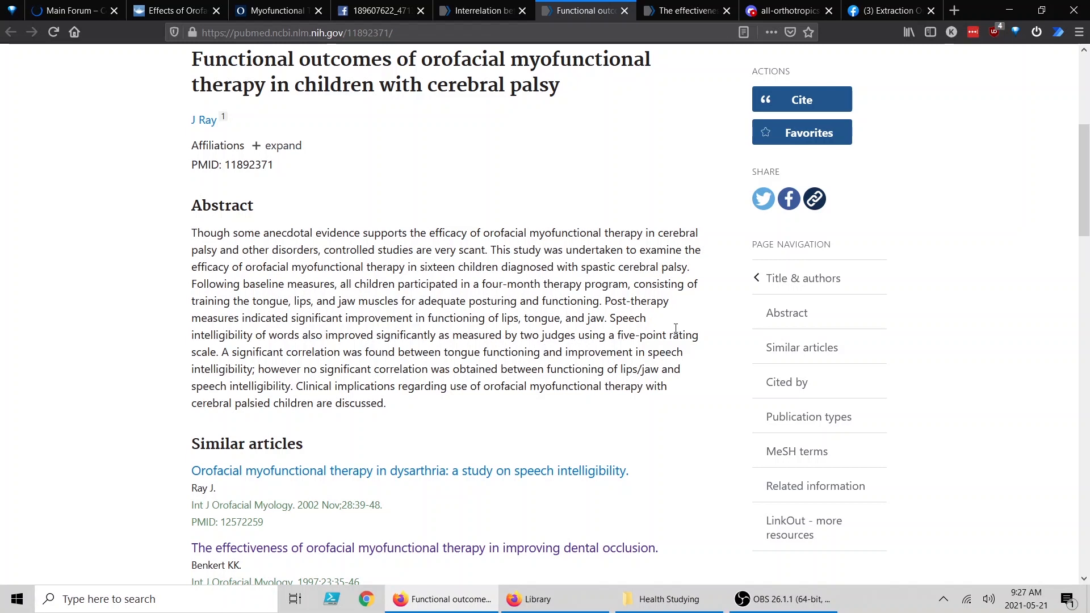
mouse_move(704, 319)
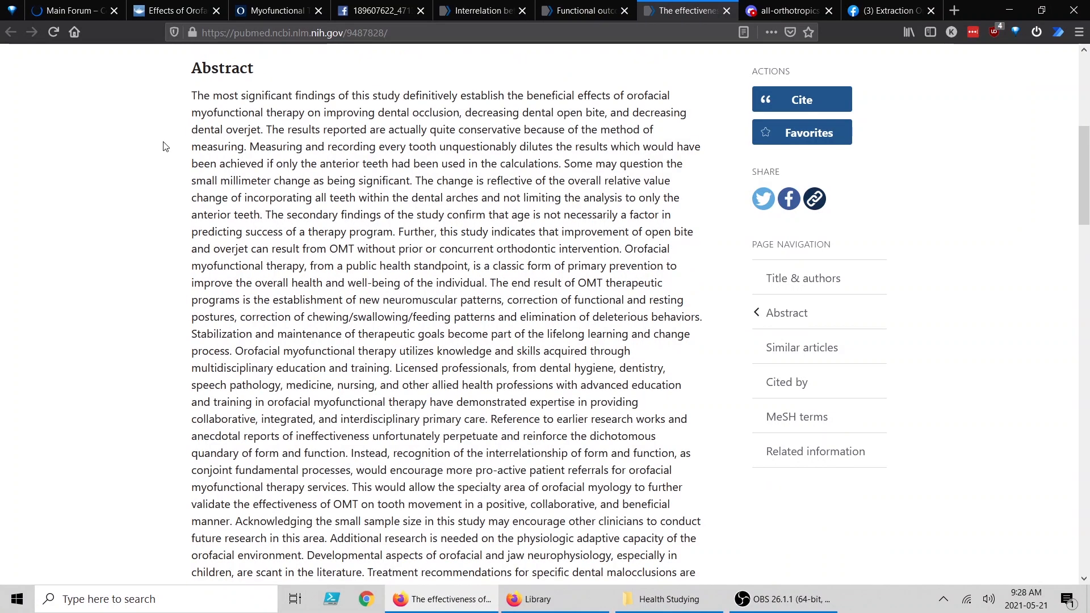
Read Benkert's 1997 PubMed abstract on myofunctional therapy improving dental occlusion.
scroll("up", 3)
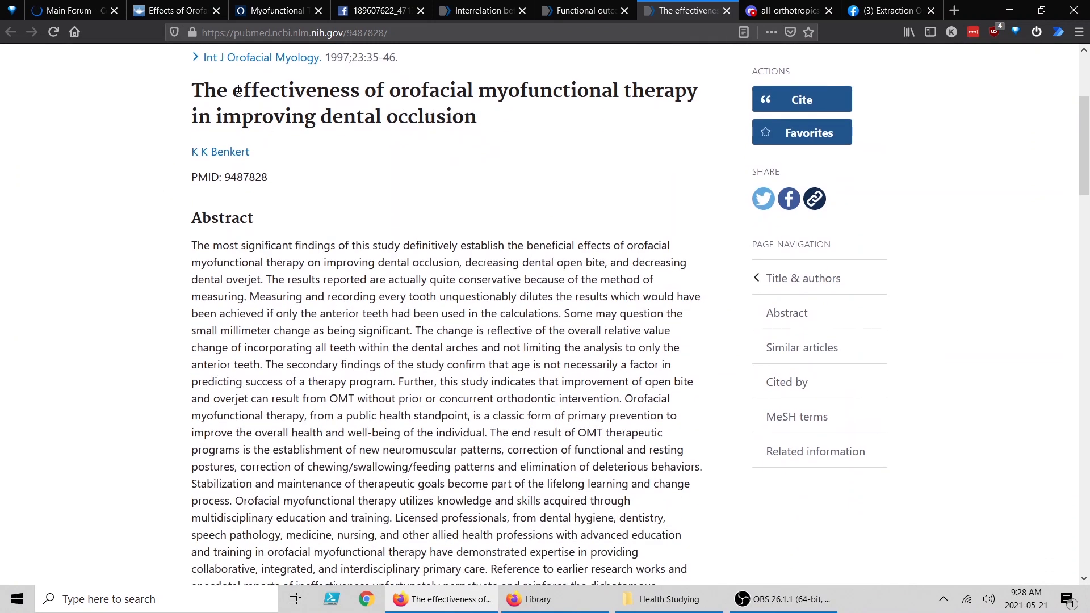
mouse_move(326, 60)
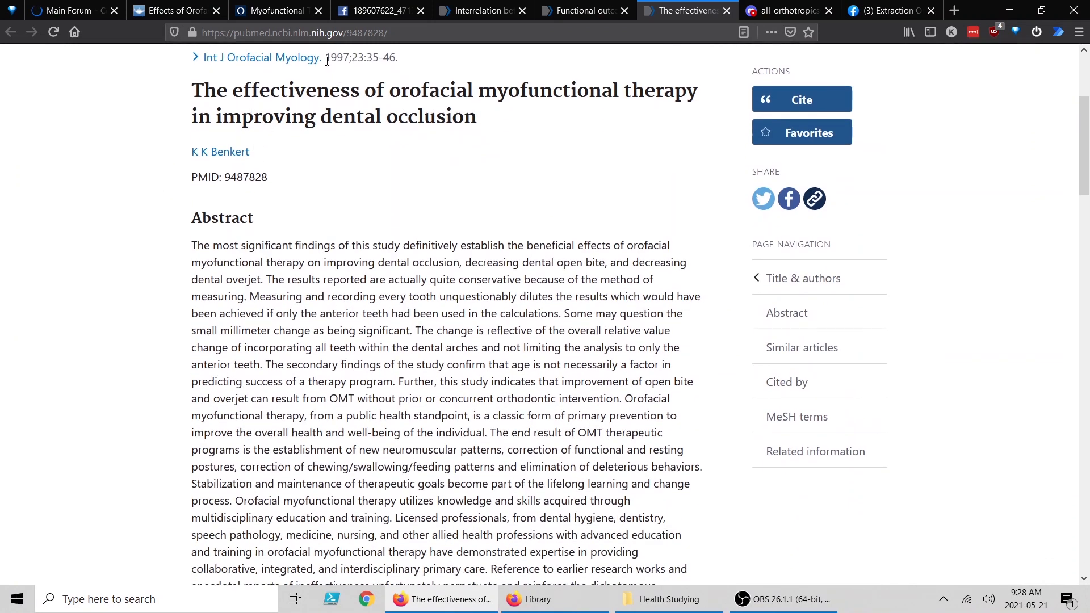
scroll("down", 3)
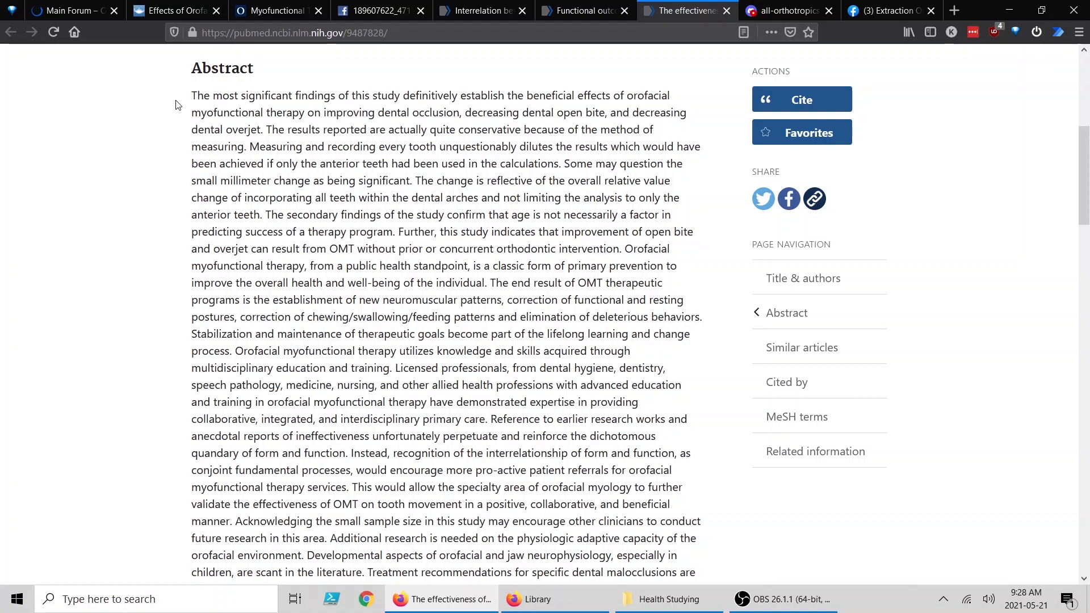
Scroll Benkert's dental occlusion abstract down to Similar articles and back up to its title.
scroll("down", 3)
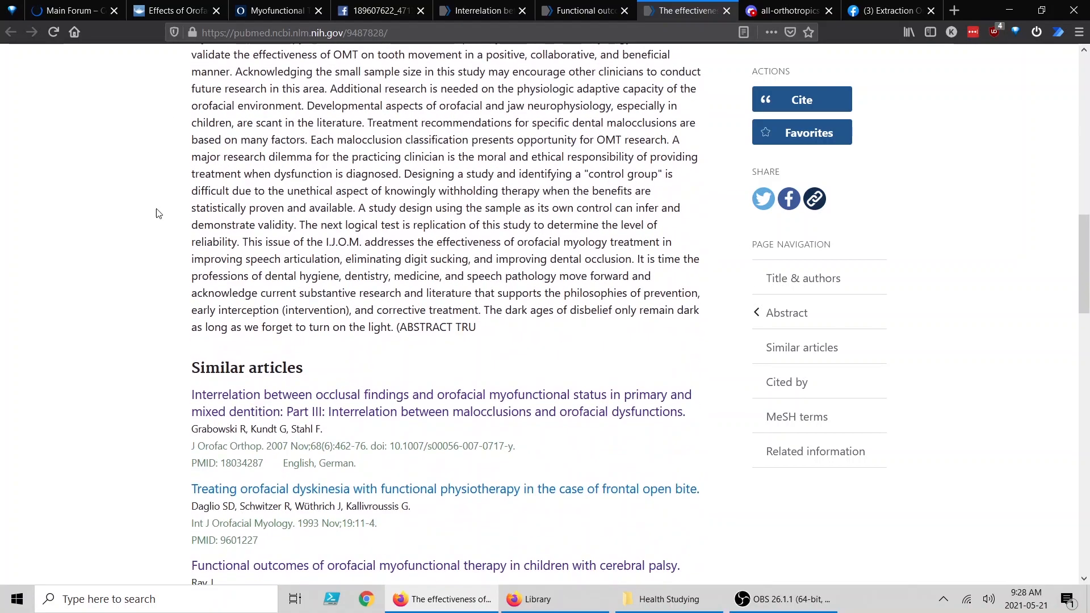
scroll("up", 3)
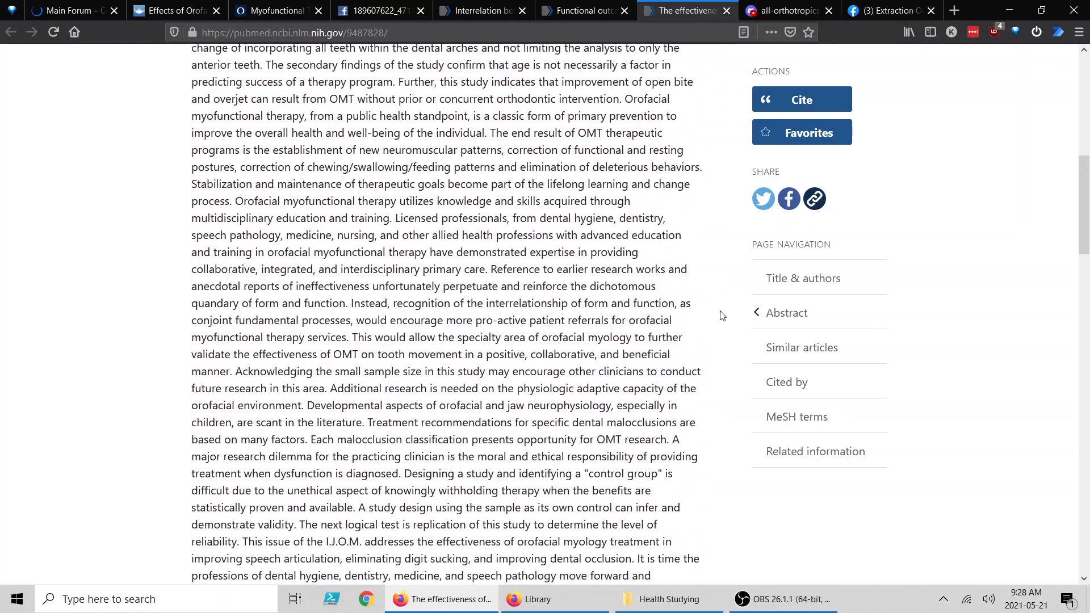
scroll("up", 3)
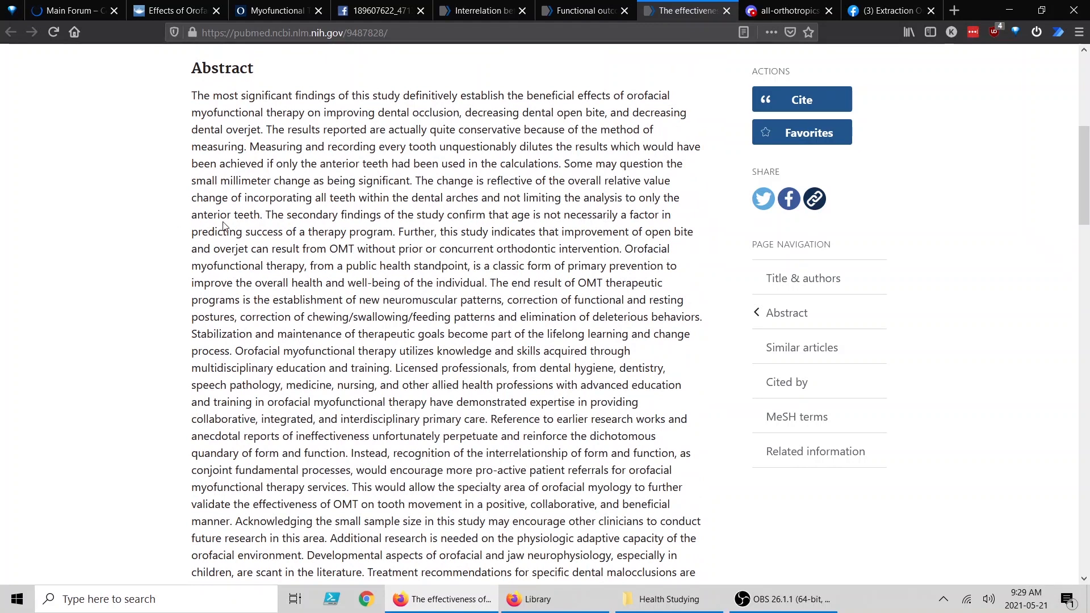
mouse_move(263, 214)
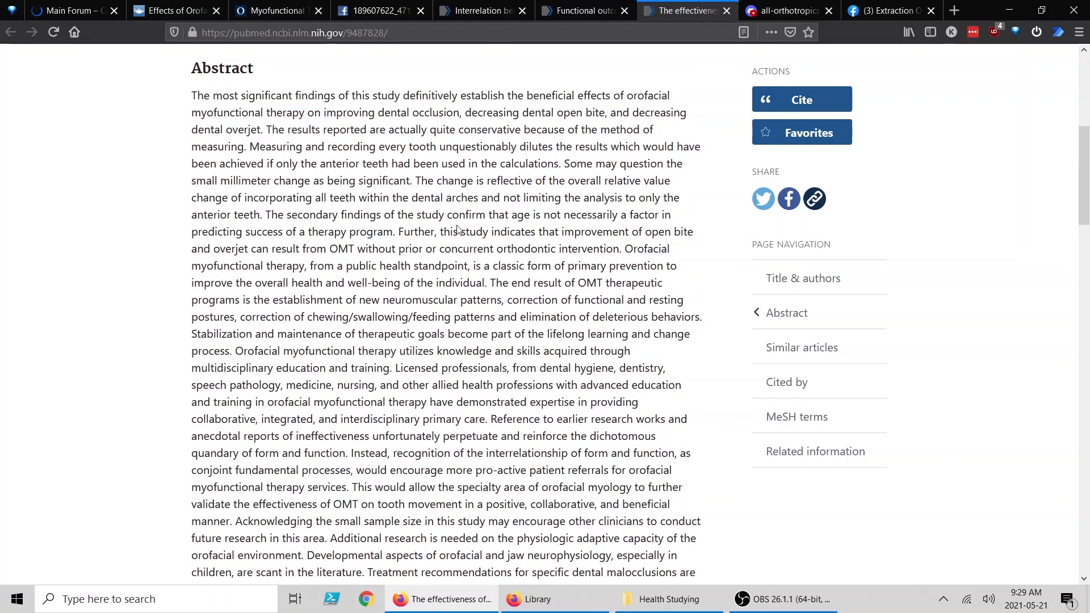
mouse_move(626, 227)
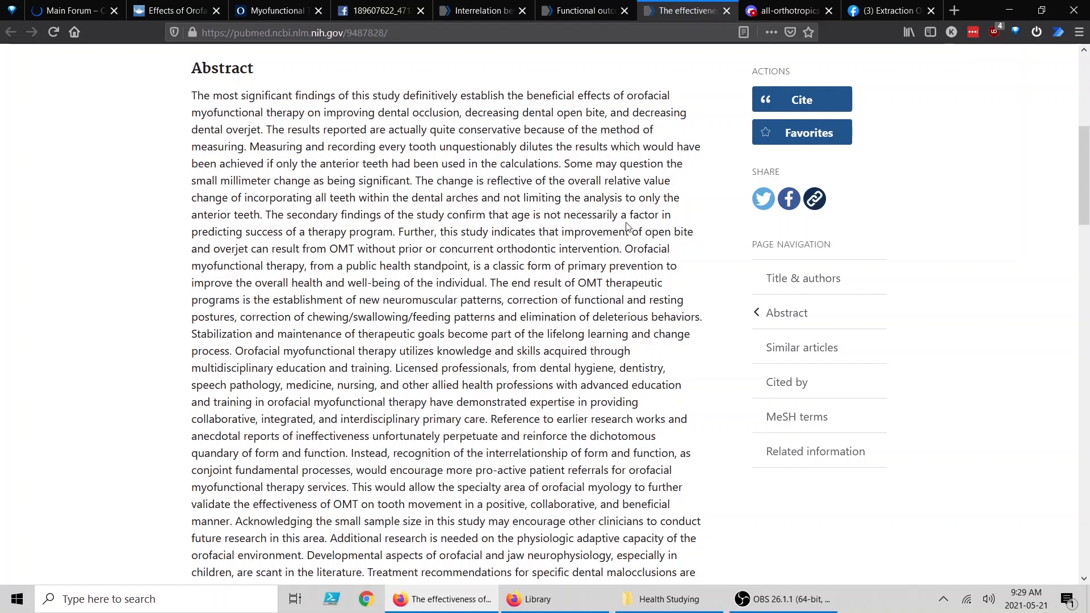
mouse_move(278, 236)
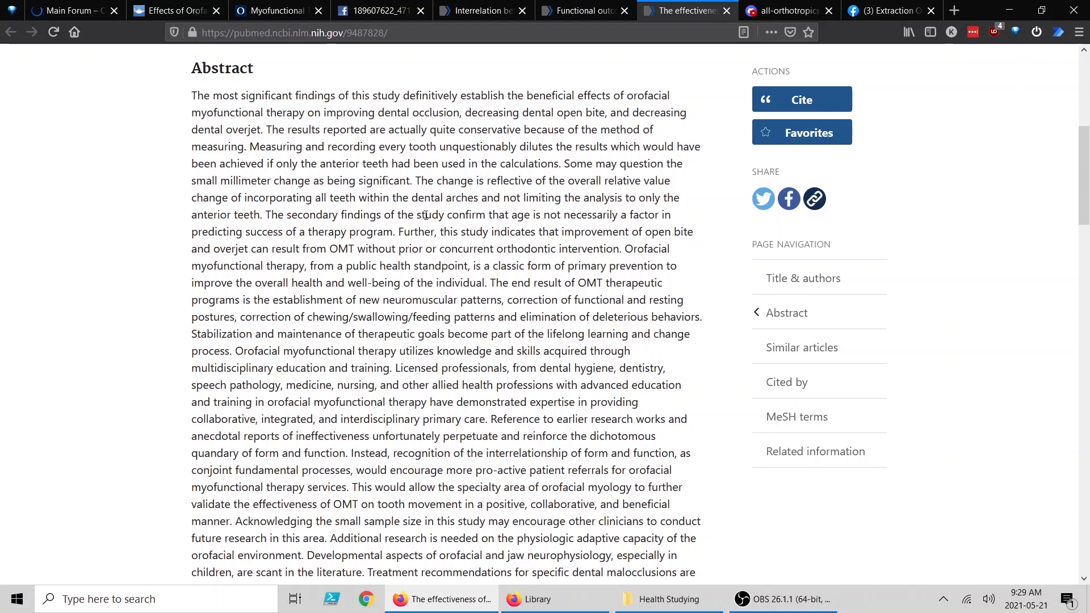
scroll("down", 3)
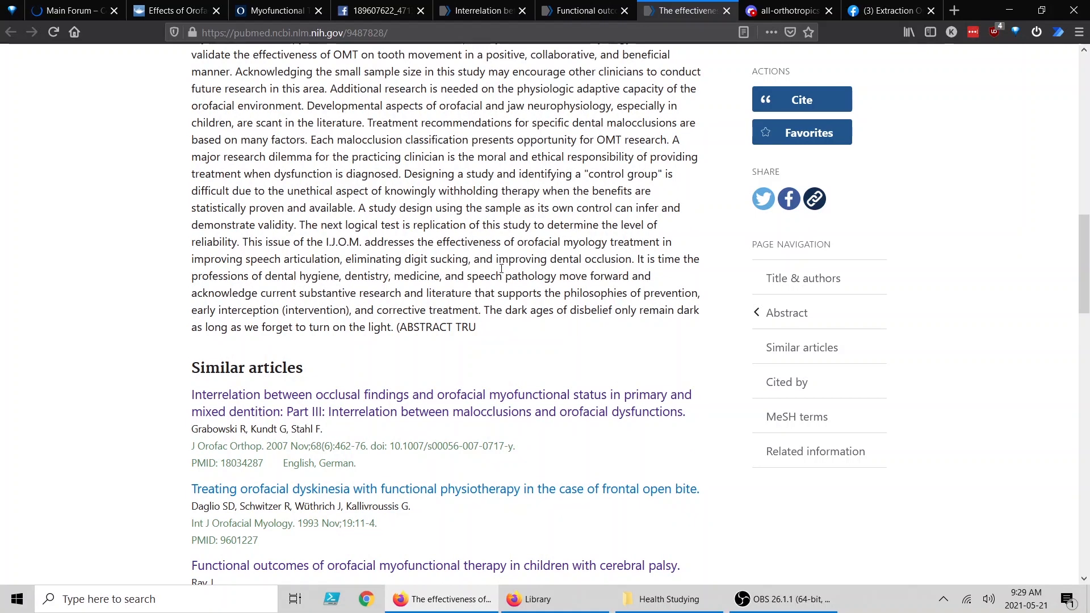
mouse_move(546, 332)
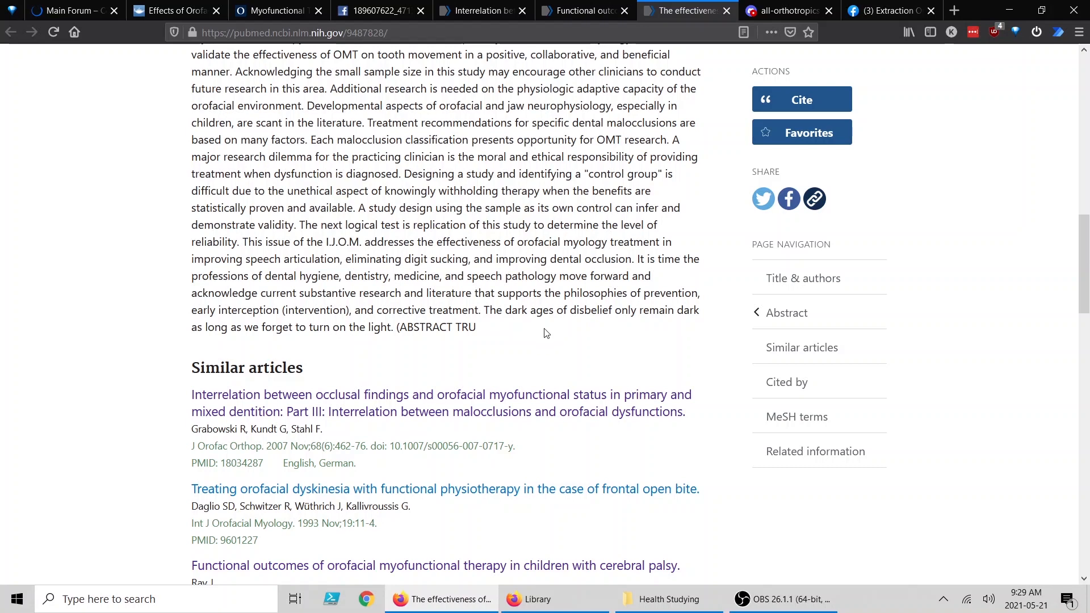
mouse_move(530, 382)
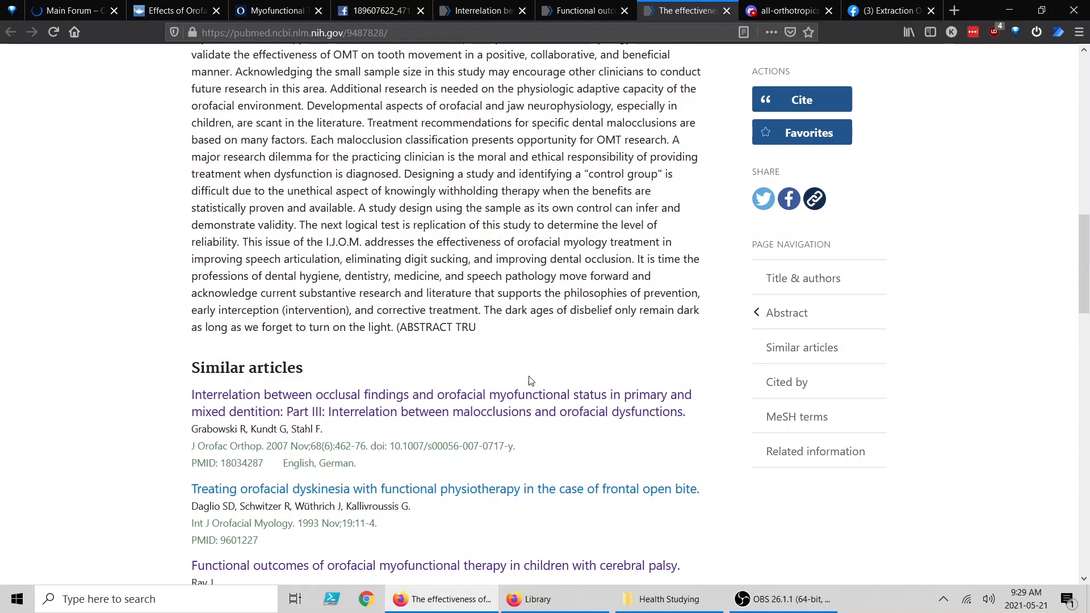
mouse_move(472, 379)
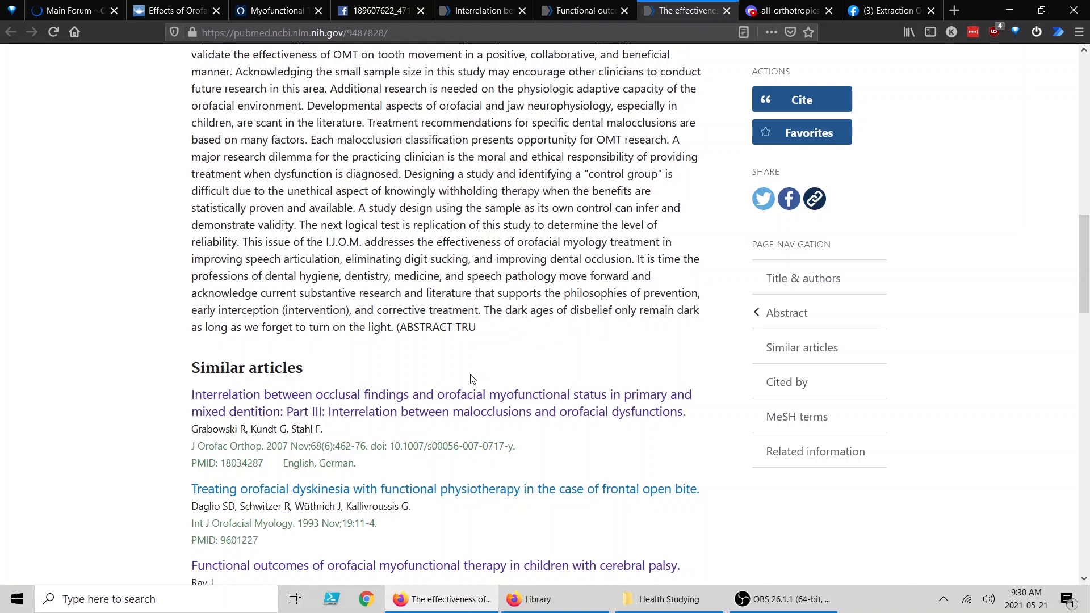
scroll("up", 3)
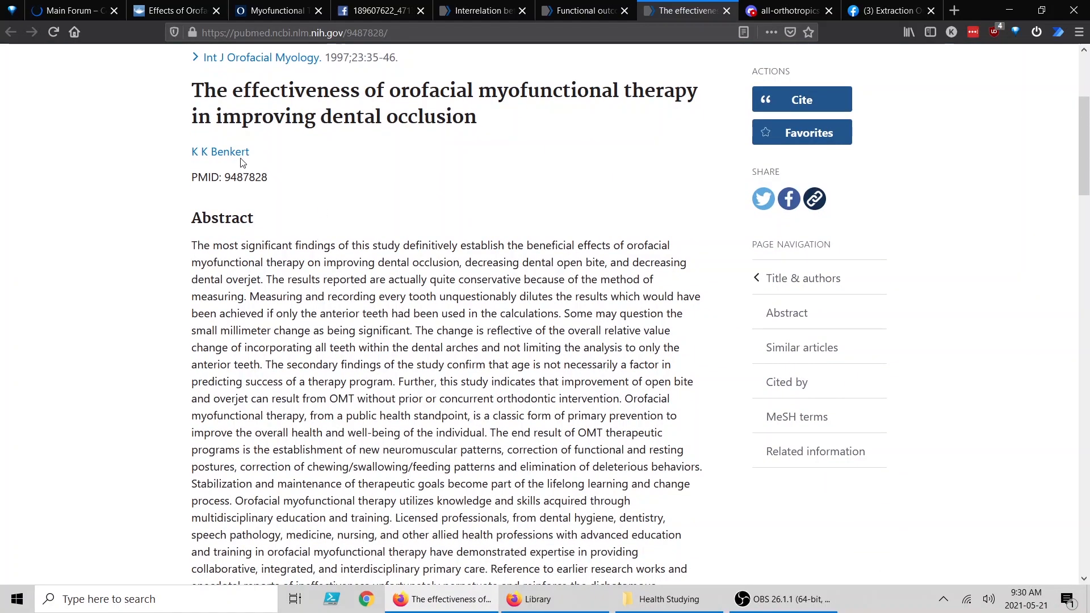
scroll("up", 3)
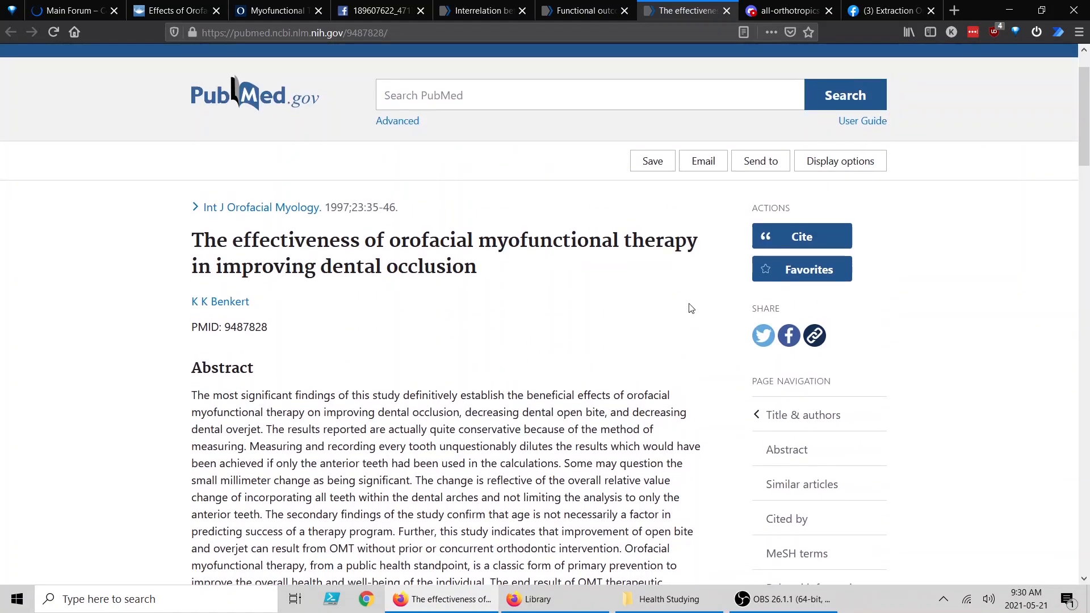
scroll("down", 3)
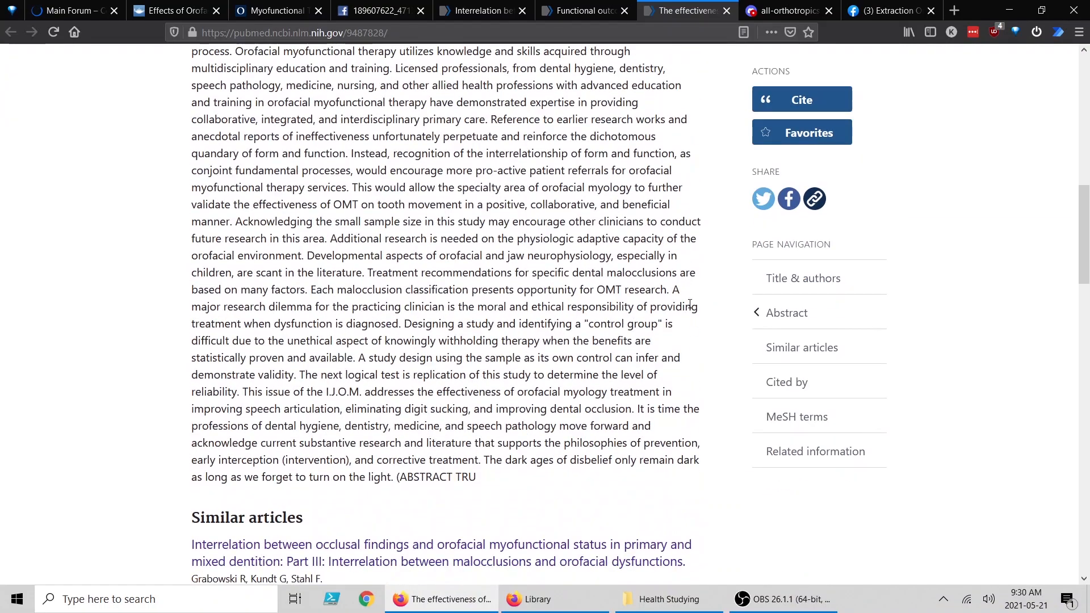
left_click(667, 599)
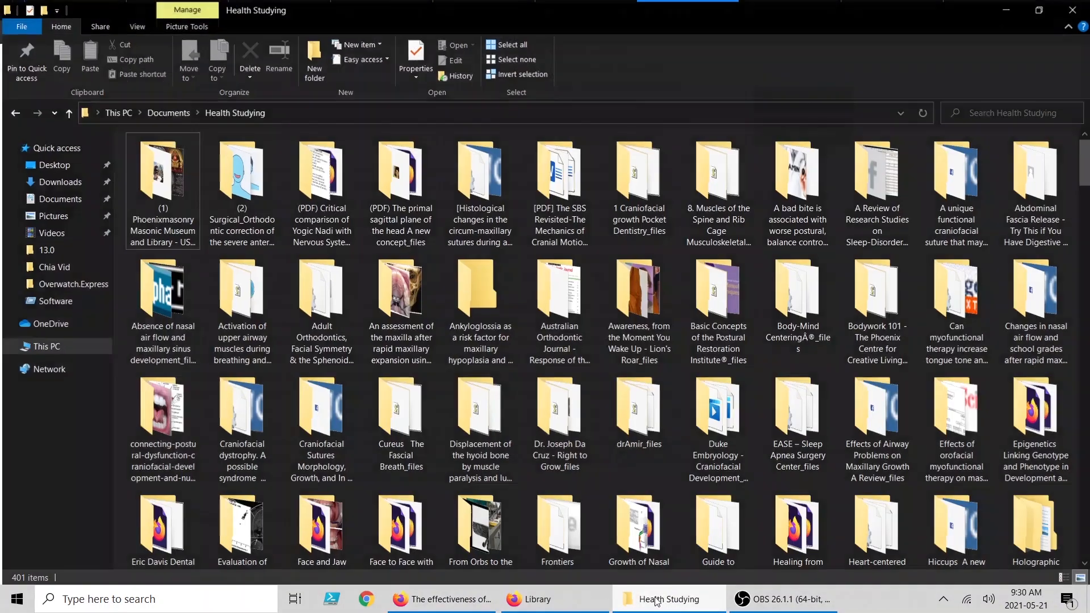
left_click(553, 598)
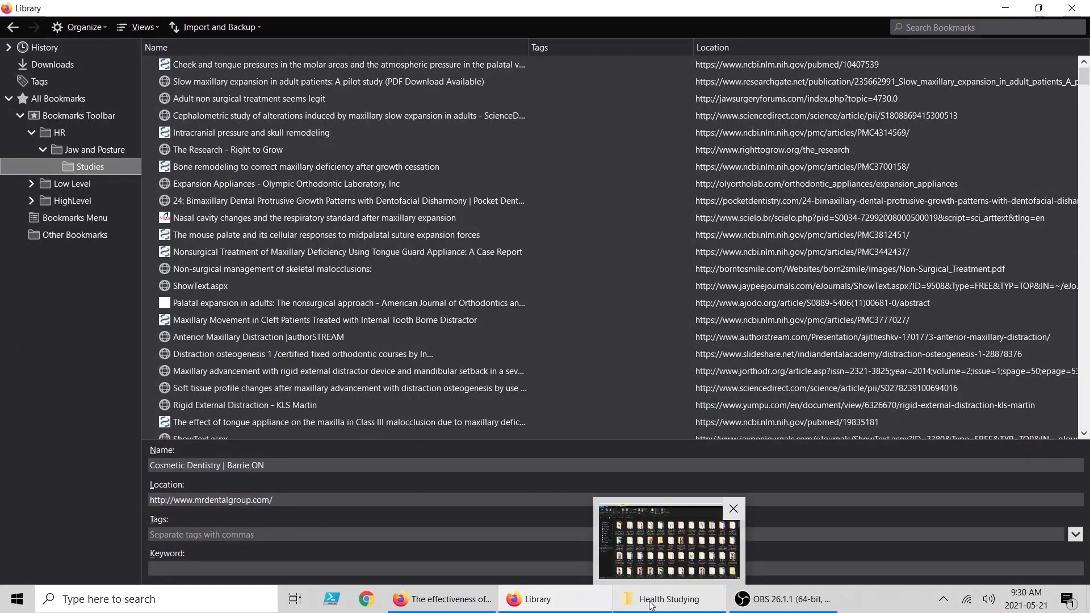
left_click(668, 599)
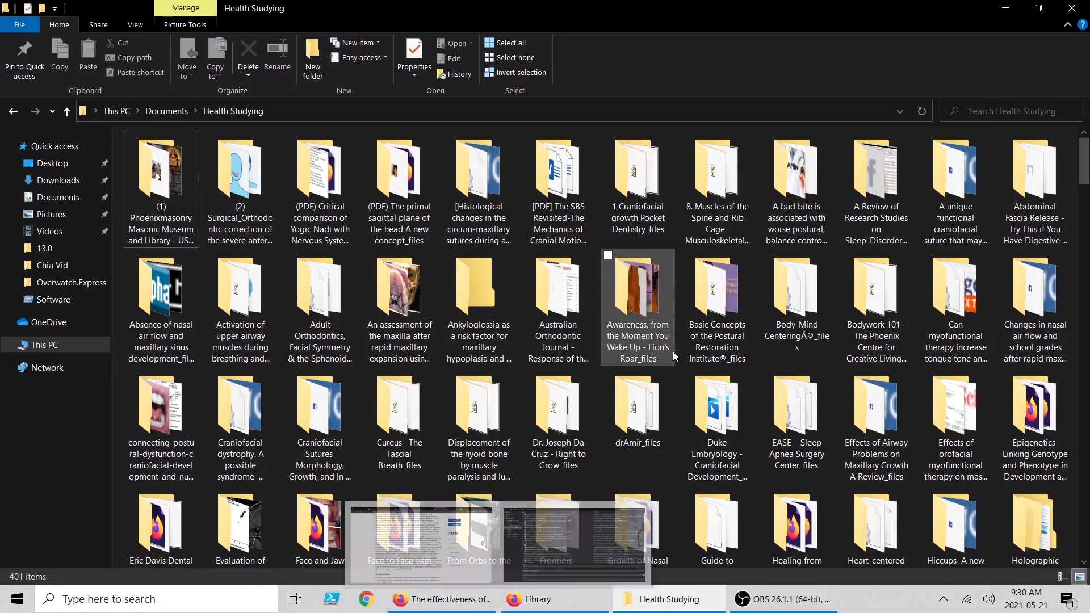
scroll("down", 3)
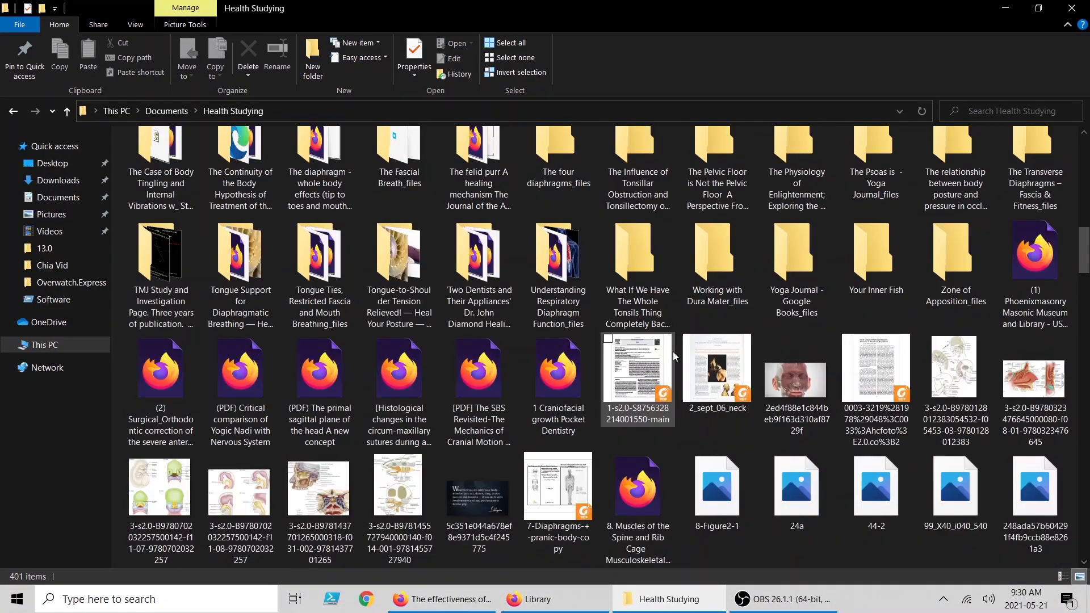
scroll("down", 3)
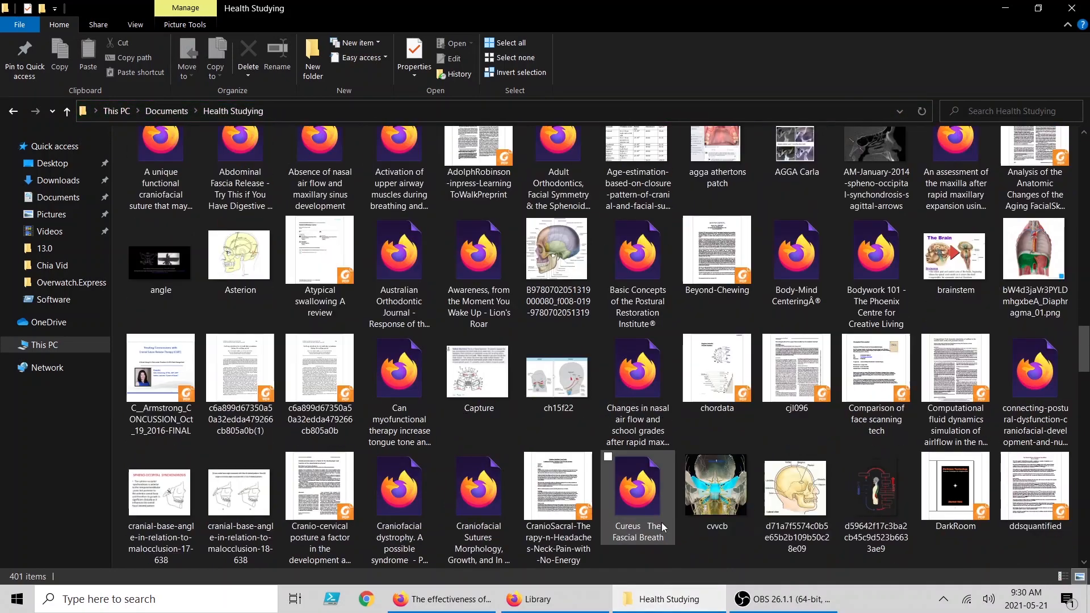
left_click(554, 599)
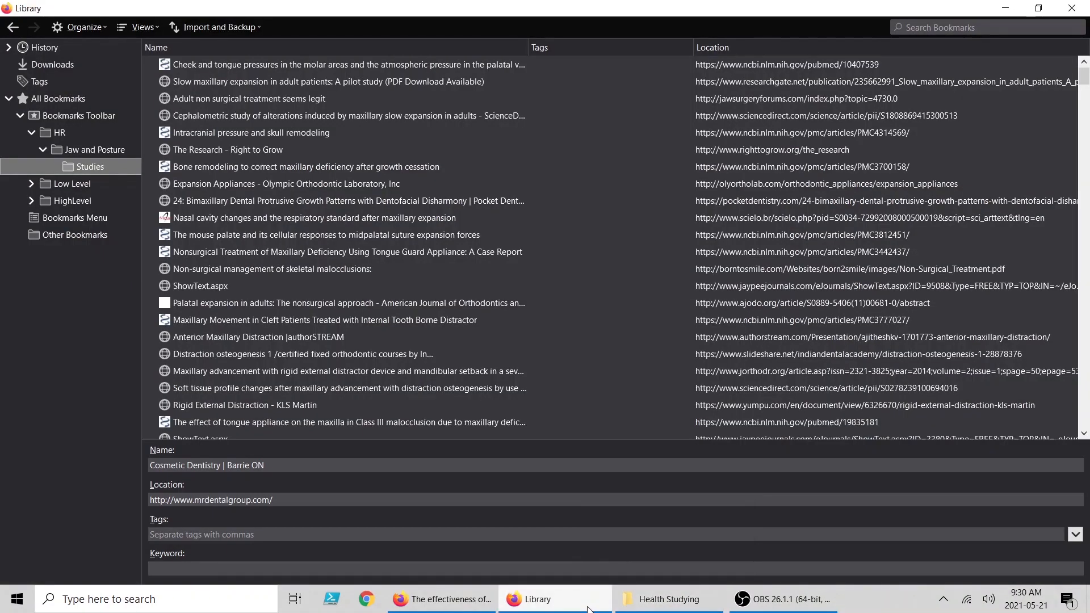
left_click(441, 599)
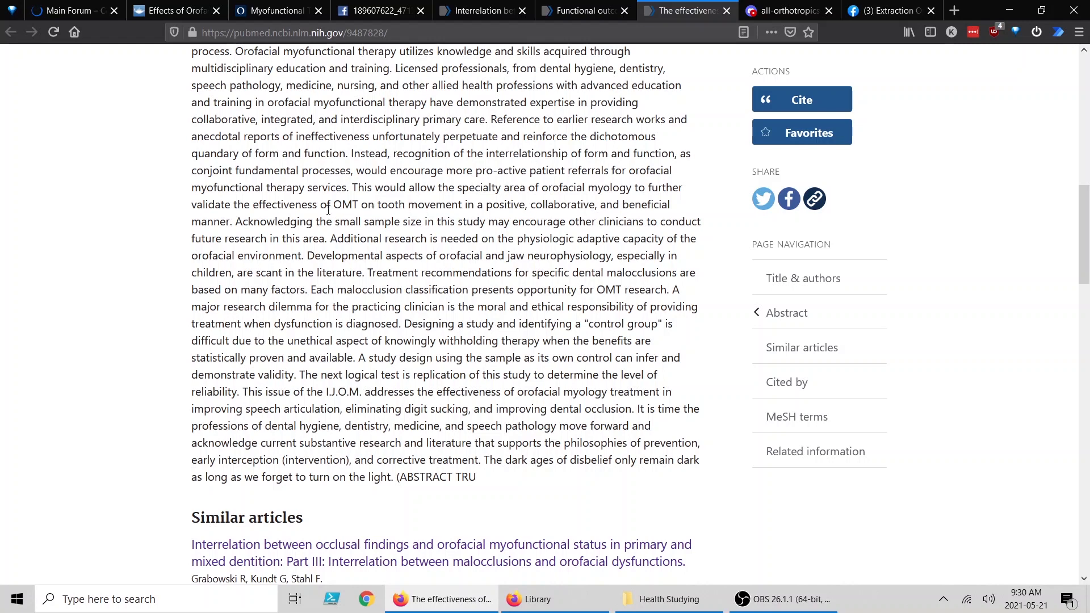
mouse_move(893, 221)
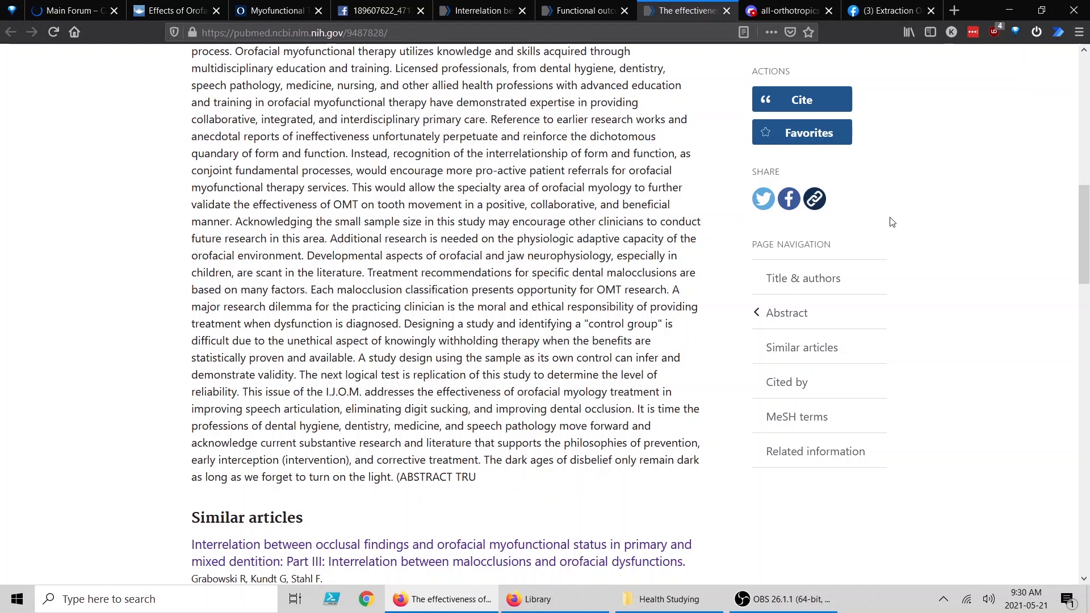
mouse_move(776, 10)
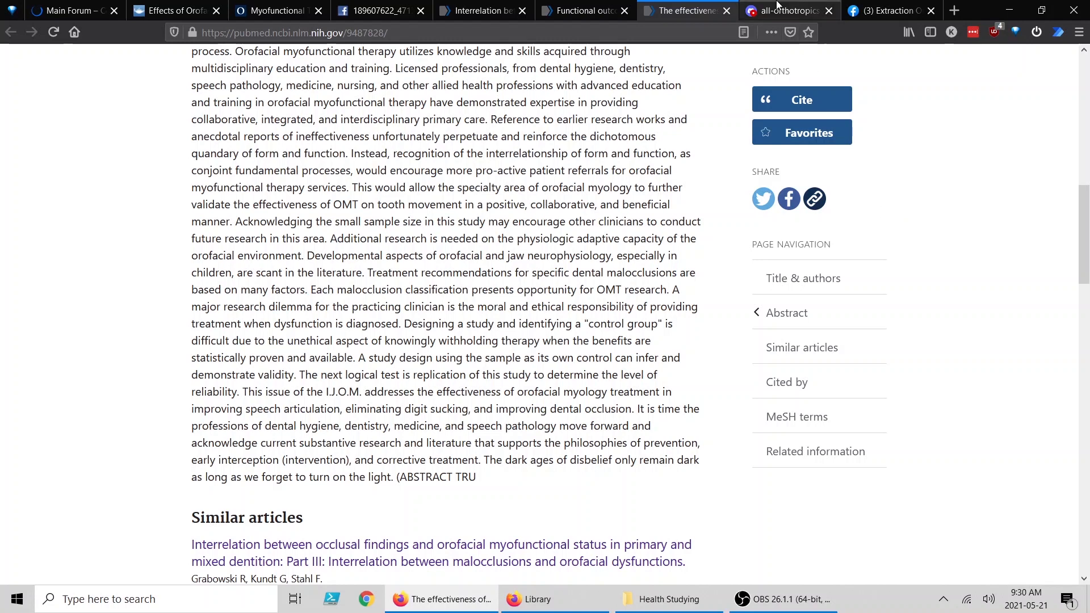
Read back through recent messages in the Orthotropics server's all-orthotropics-1 Discord channel.
left_click(784, 10)
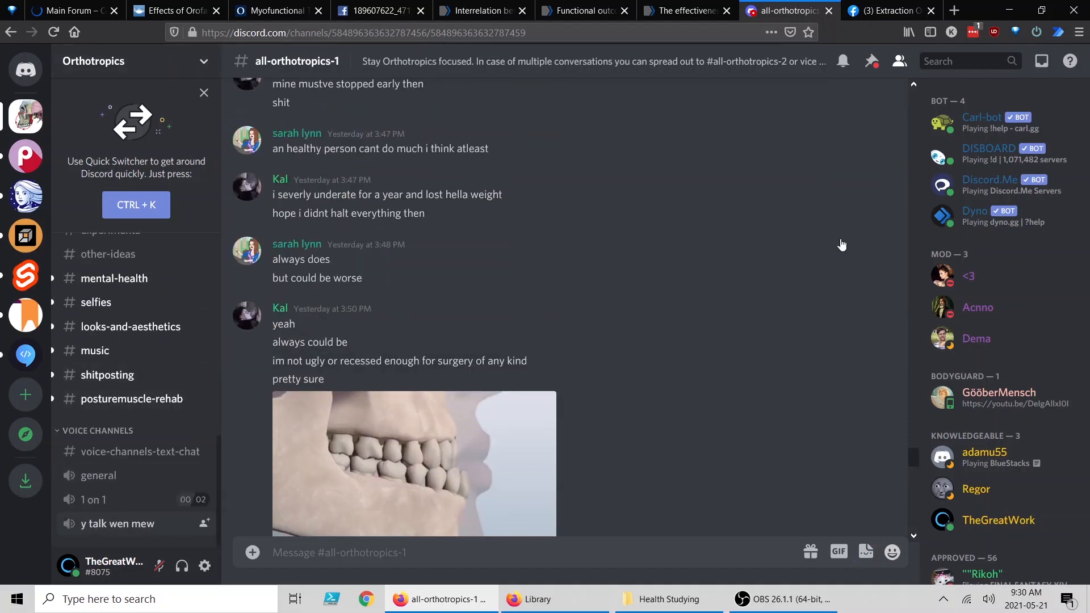
scroll("up", 3)
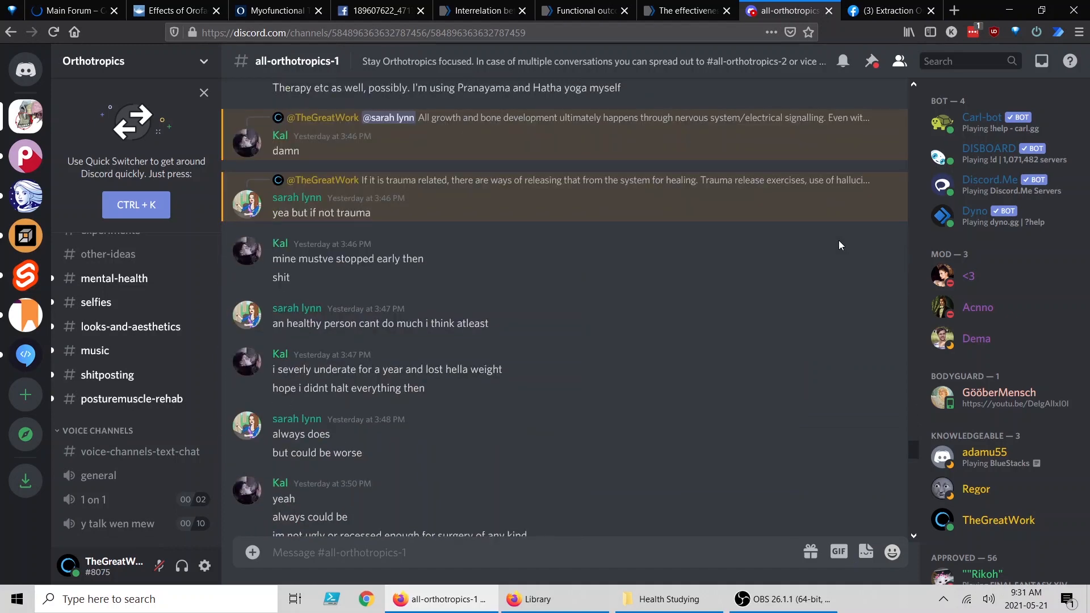
scroll("down", 3)
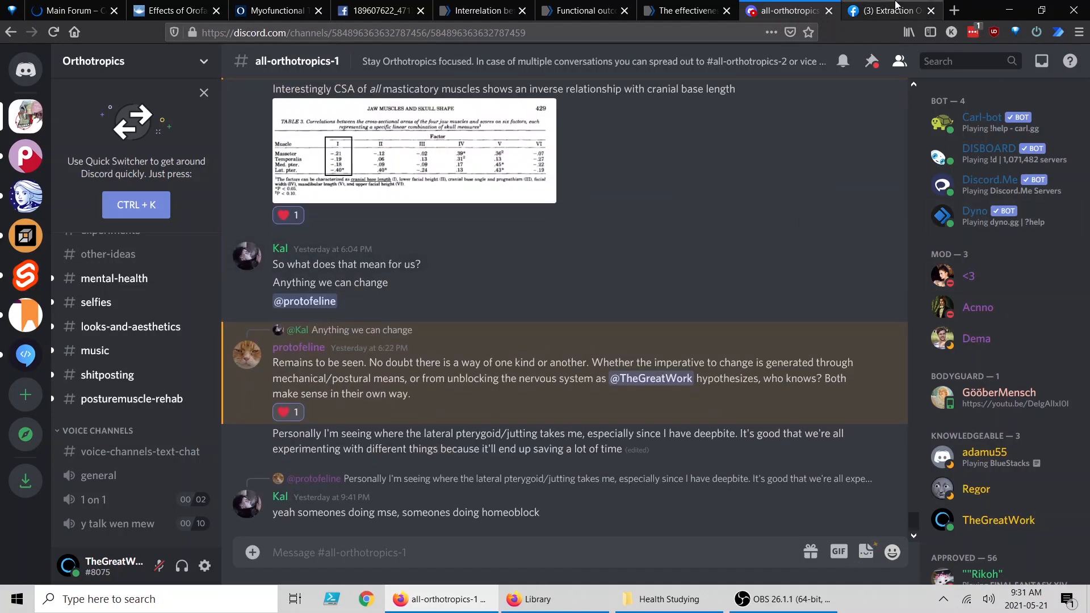
mouse_move(891, 10)
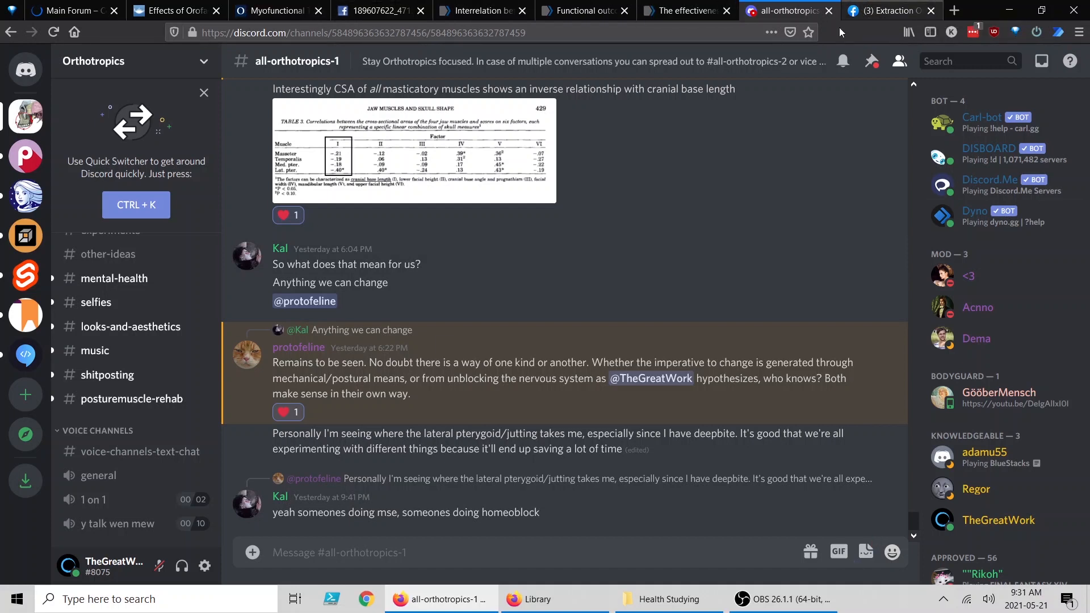
mouse_move(742, 356)
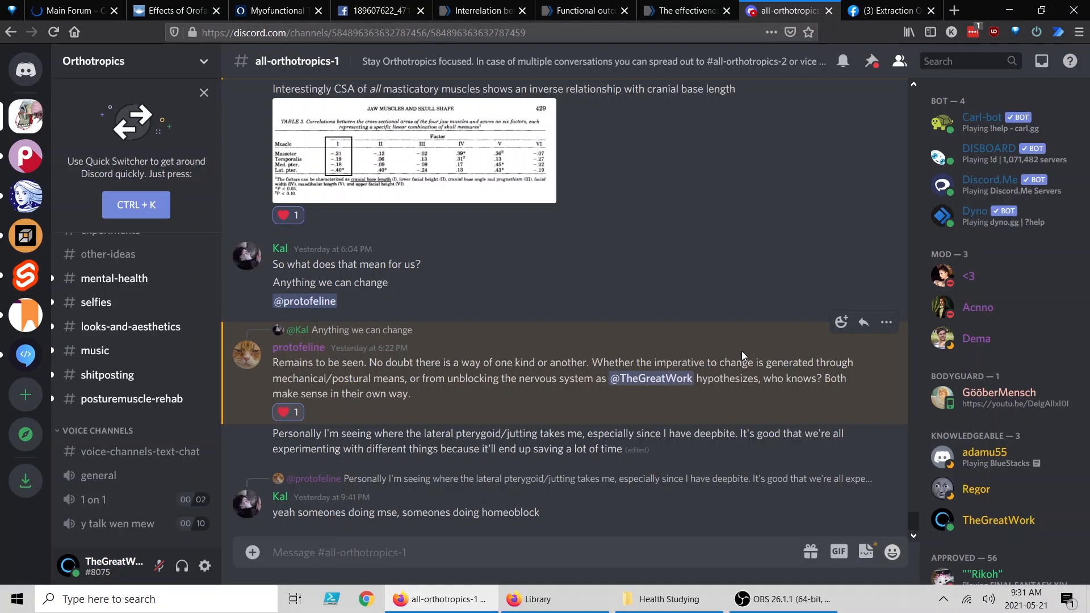
mouse_move(661, 493)
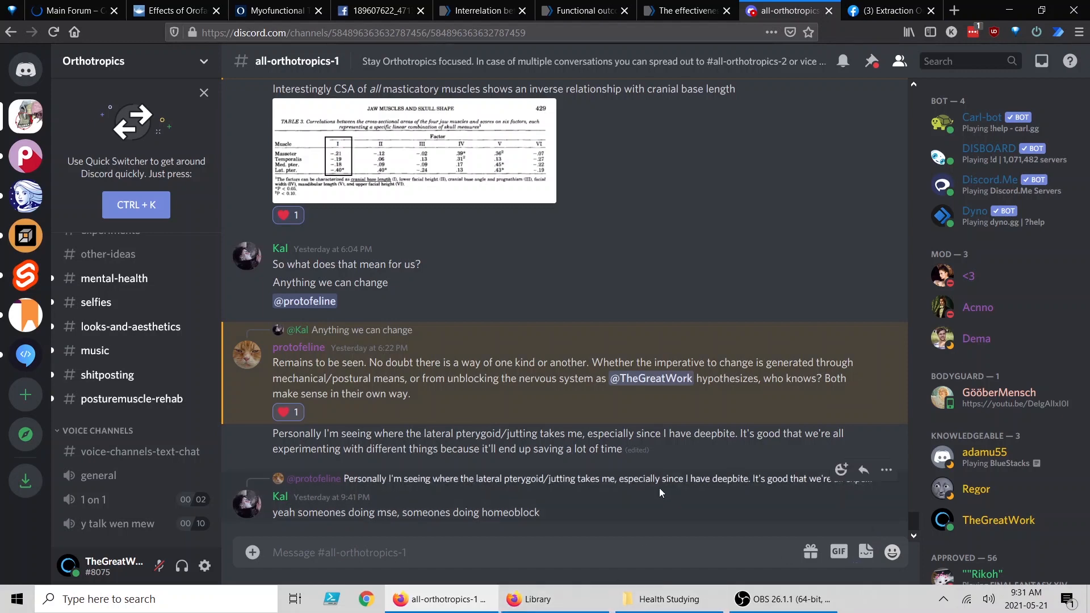
Scroll down through the 401 saved articles and images in the Health Studying folder.
left_click(659, 599)
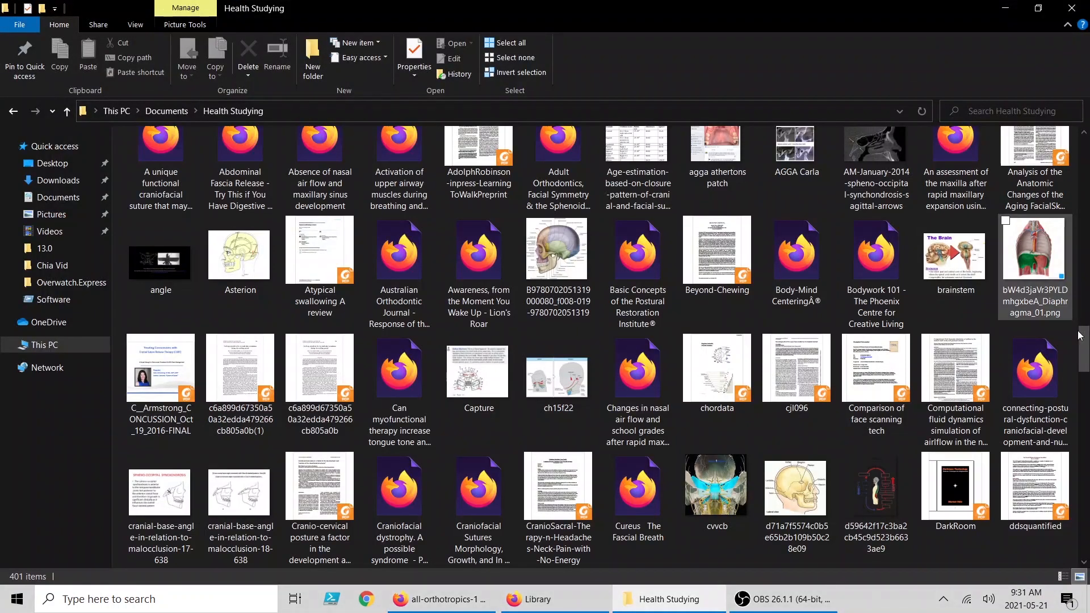
scroll("down", 3)
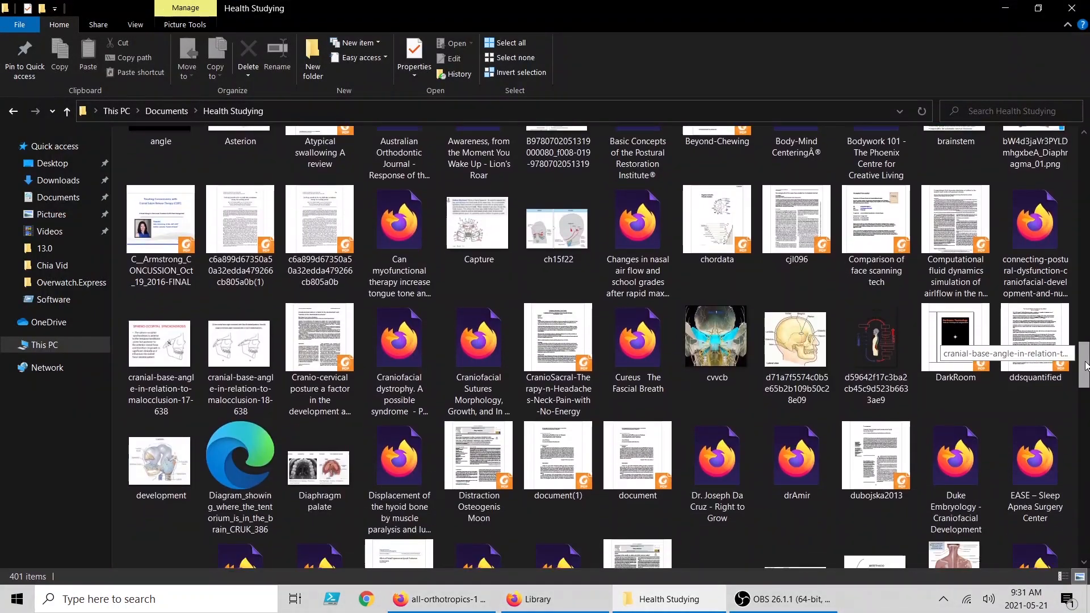
scroll("down", 3)
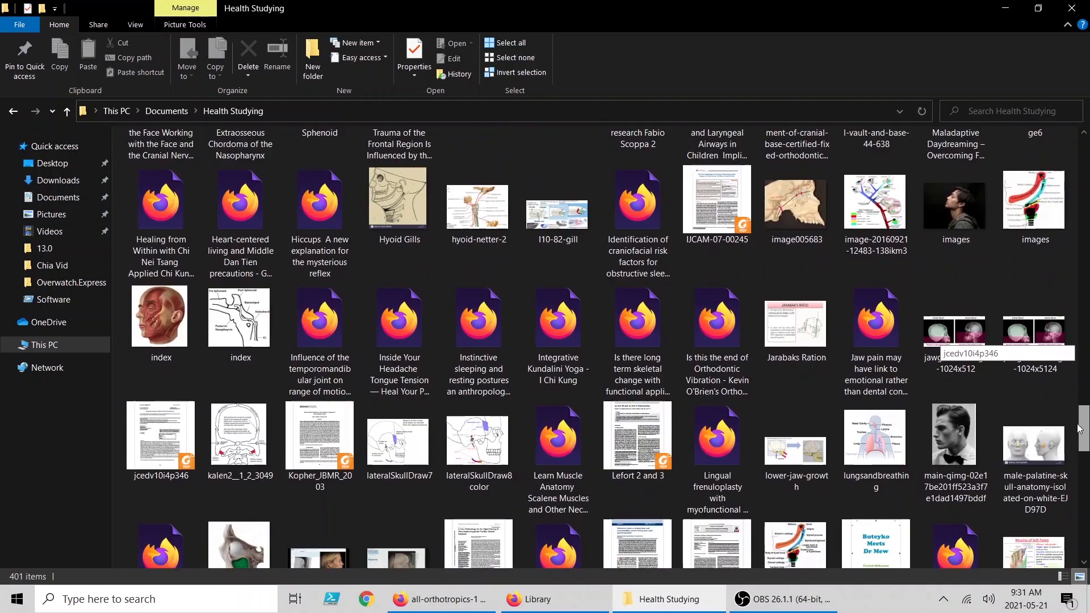
scroll("down", 3)
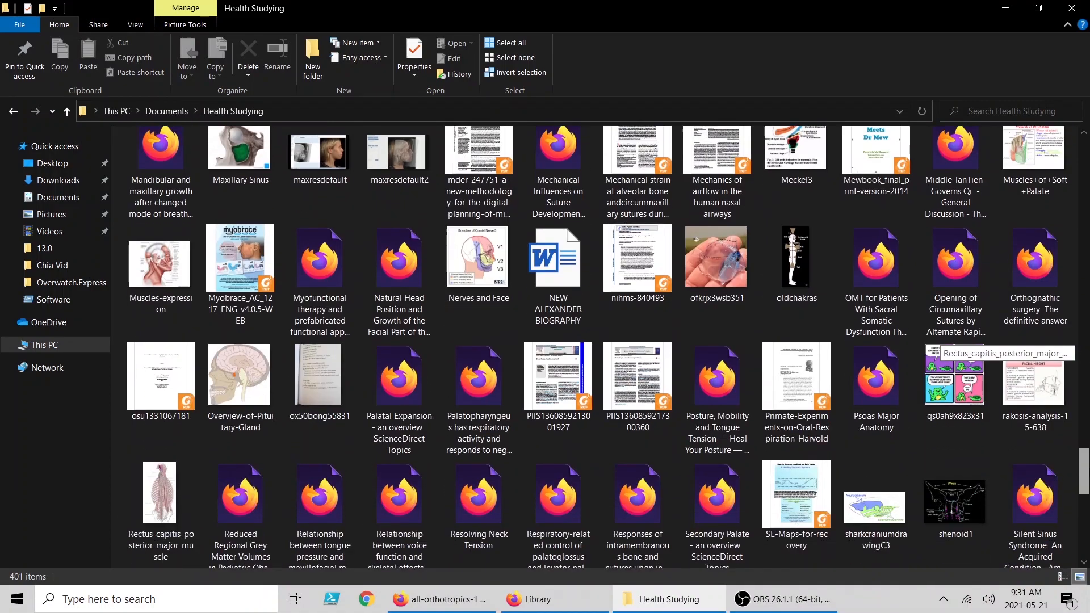
scroll("down", 3)
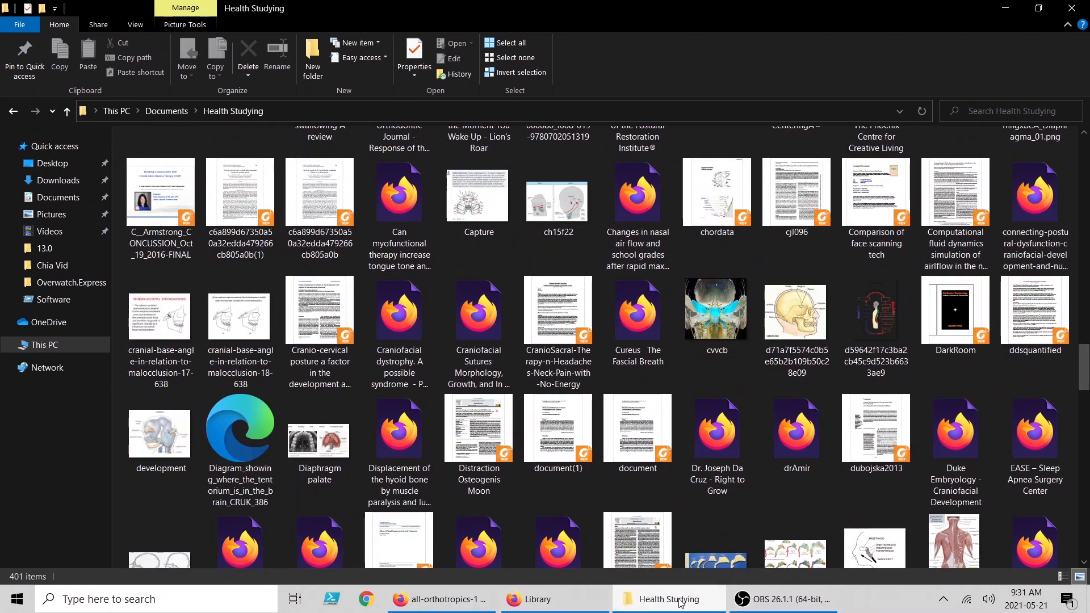
mouse_move(789, 605)
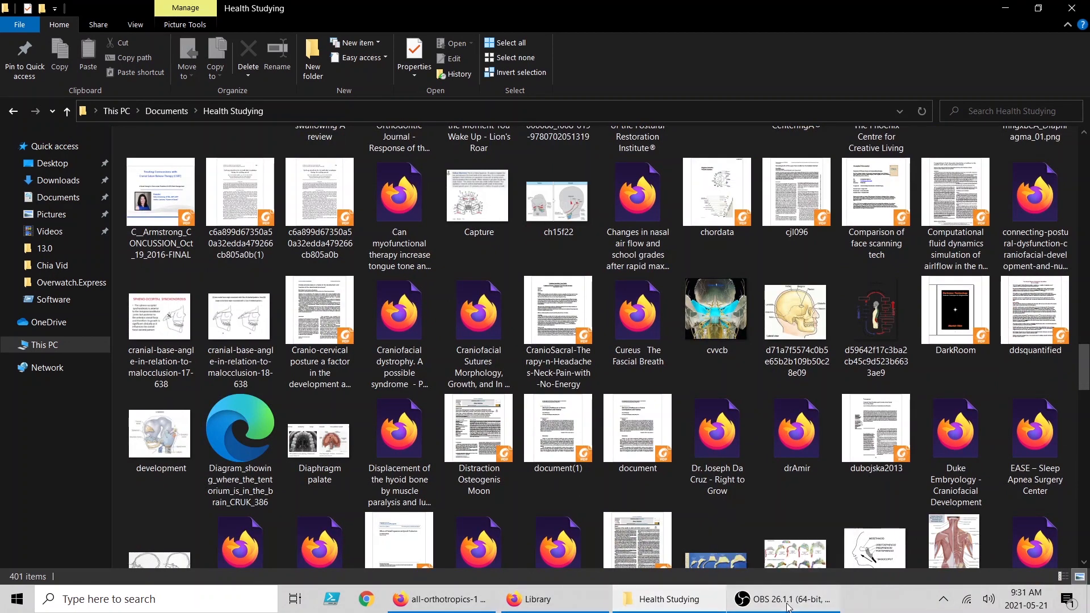